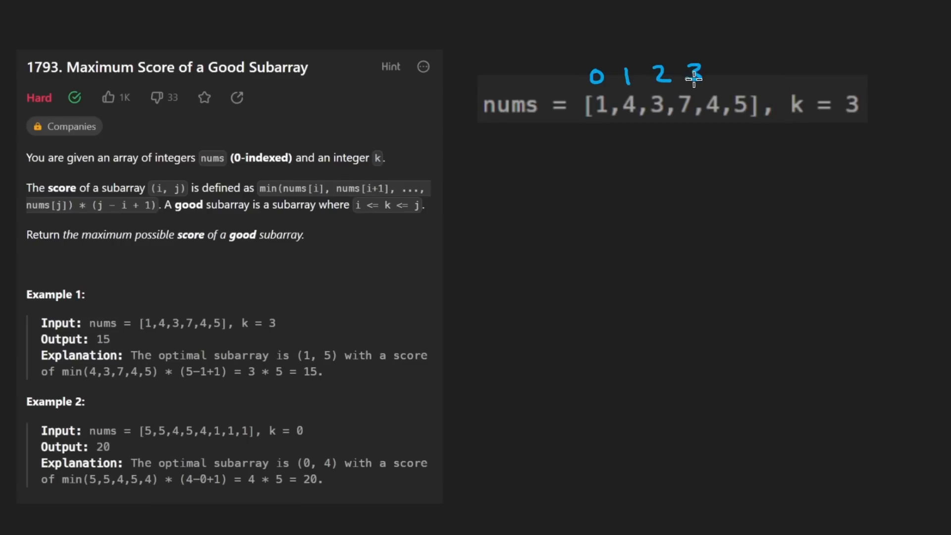
mouse_move(673, 120)
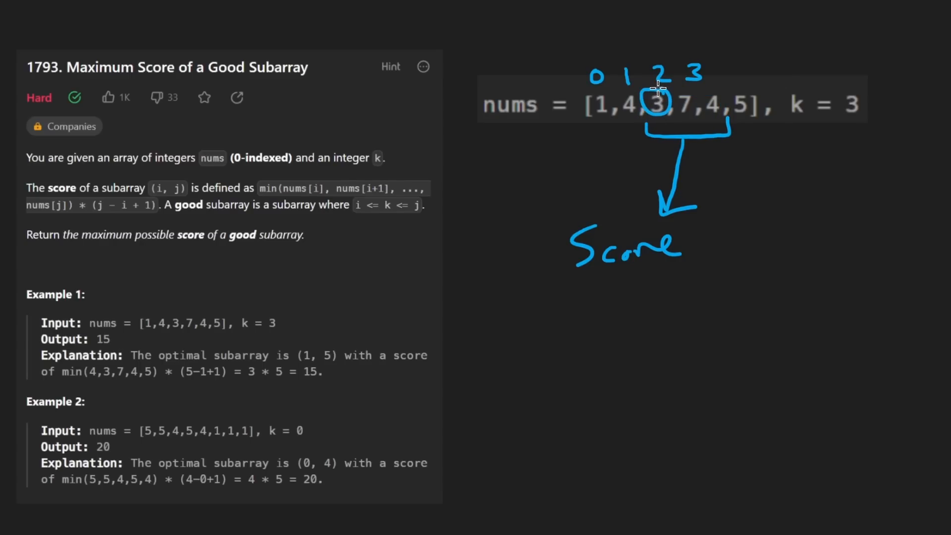
mouse_move(730, 167)
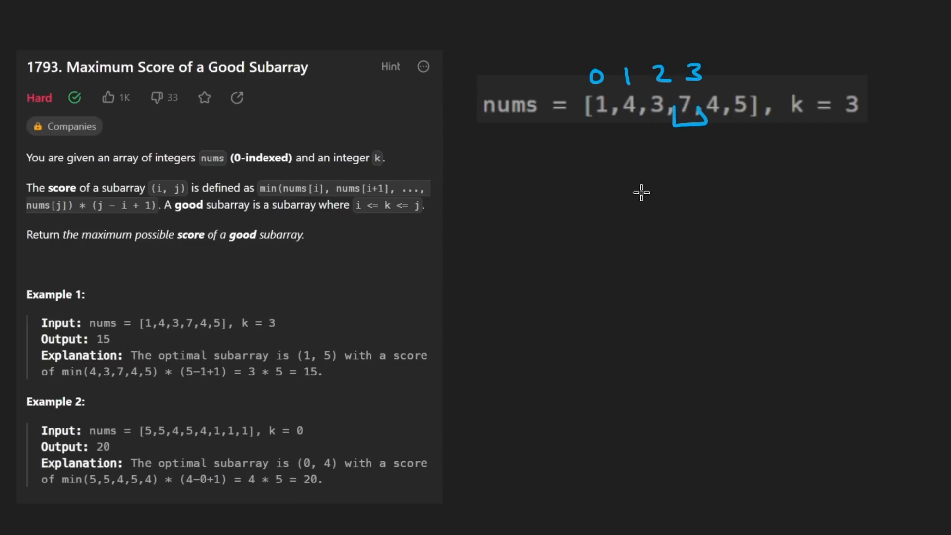
mouse_move(688, 134)
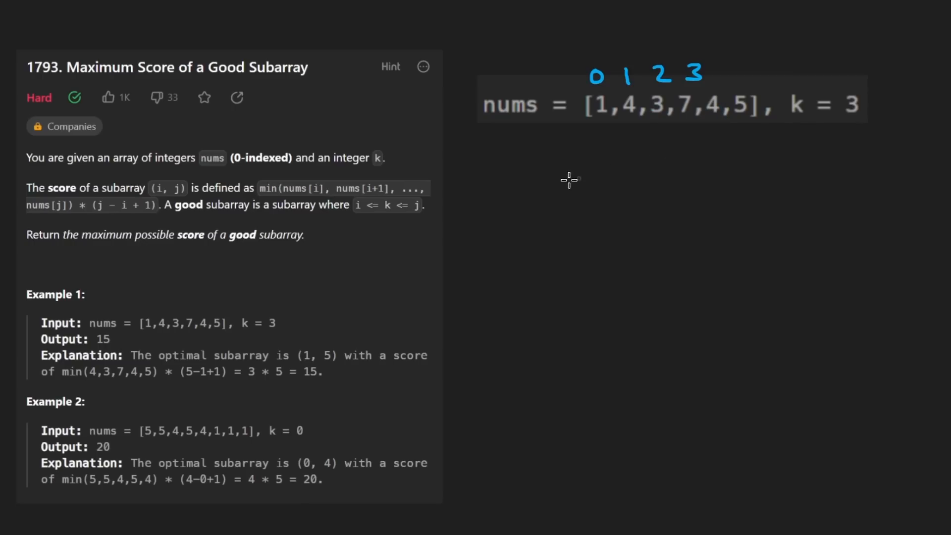
mouse_move(229, 229)
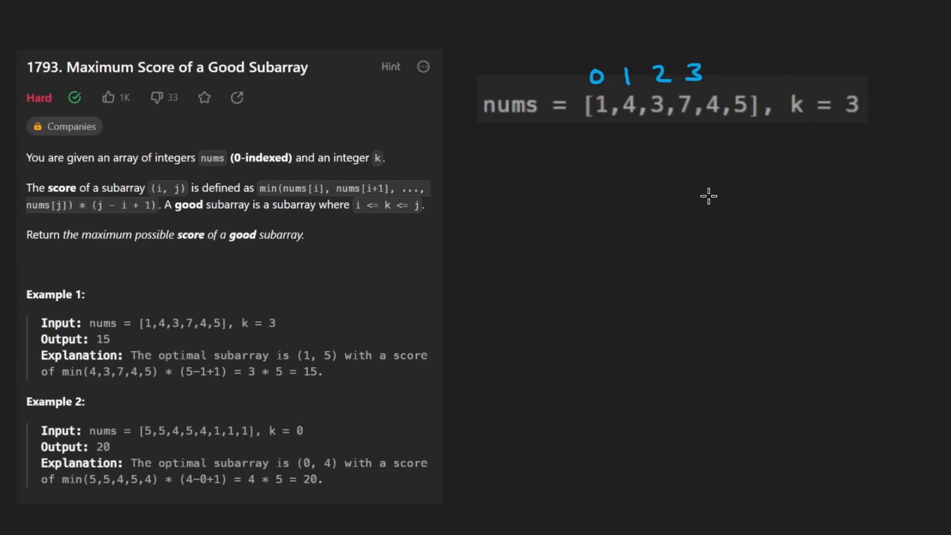
mouse_move(702, 195)
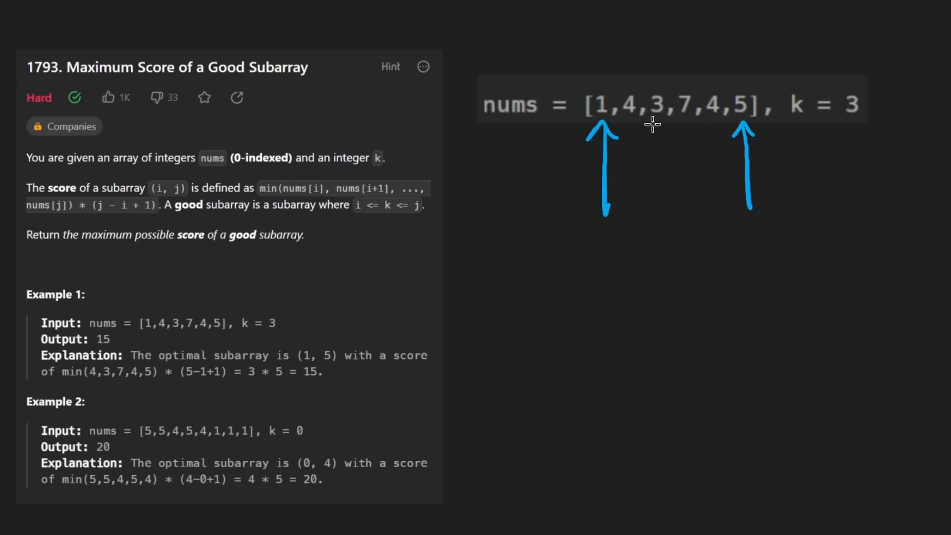
mouse_move(273, 249)
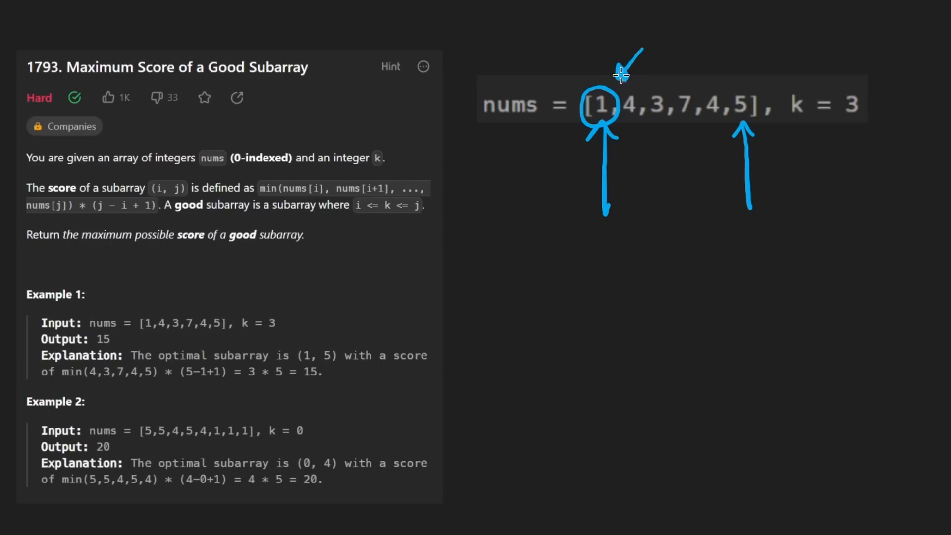
mouse_move(622, 71)
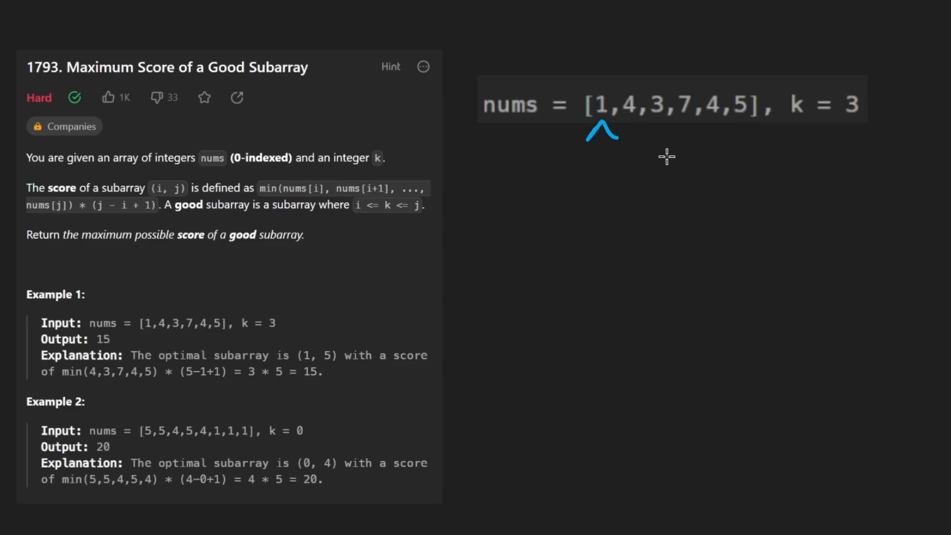
mouse_move(597, 133)
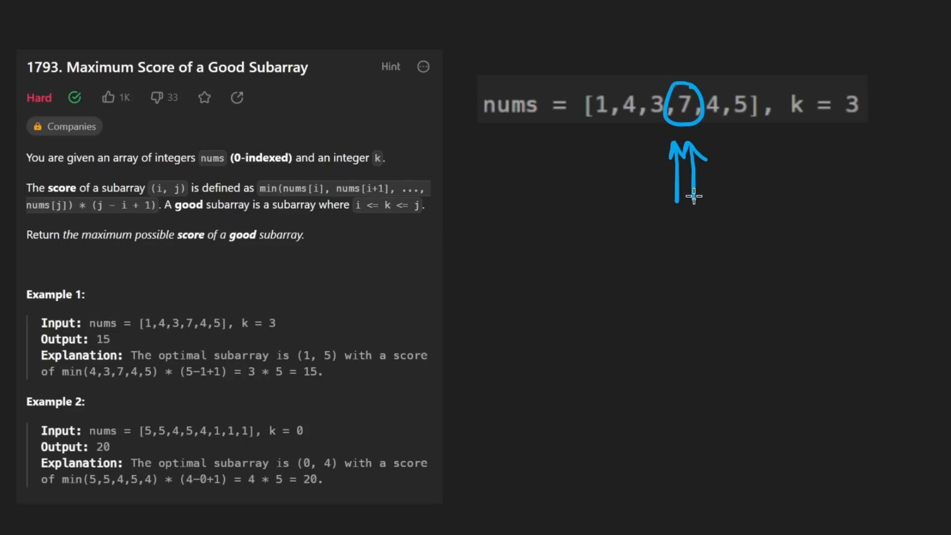
mouse_move(693, 184)
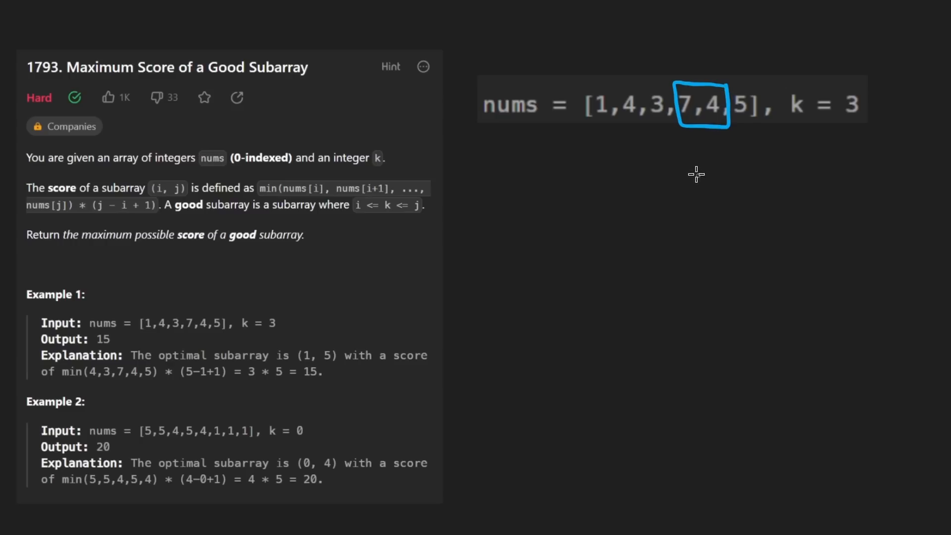
mouse_move(645, 199)
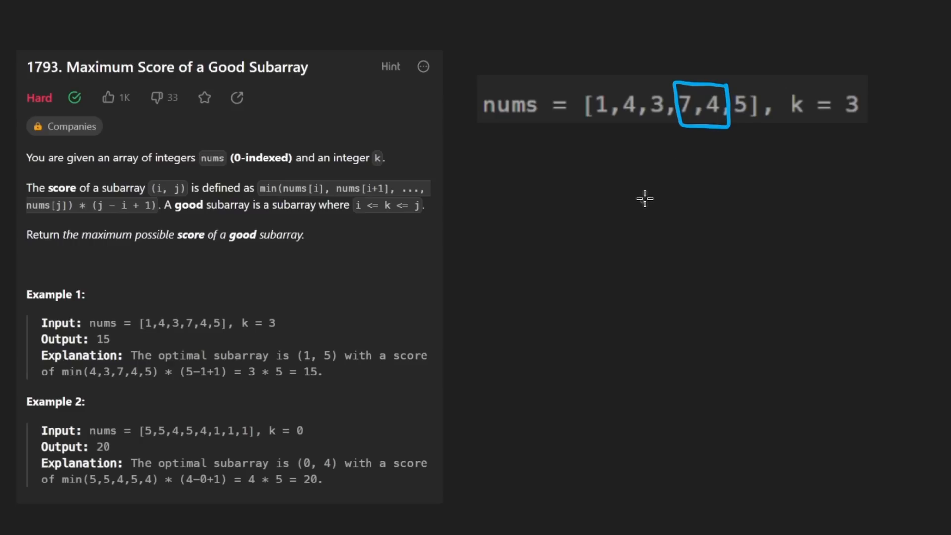
mouse_move(635, 212)
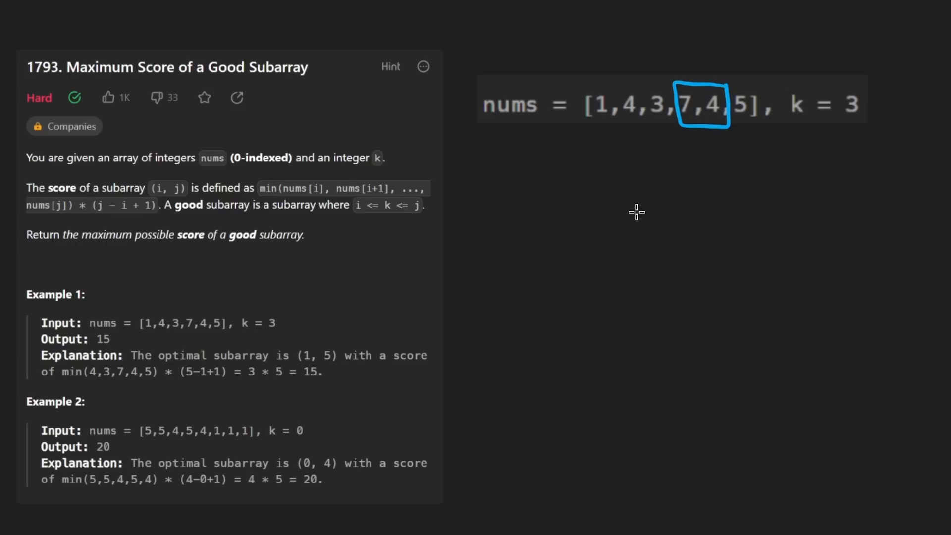
mouse_move(675, 173)
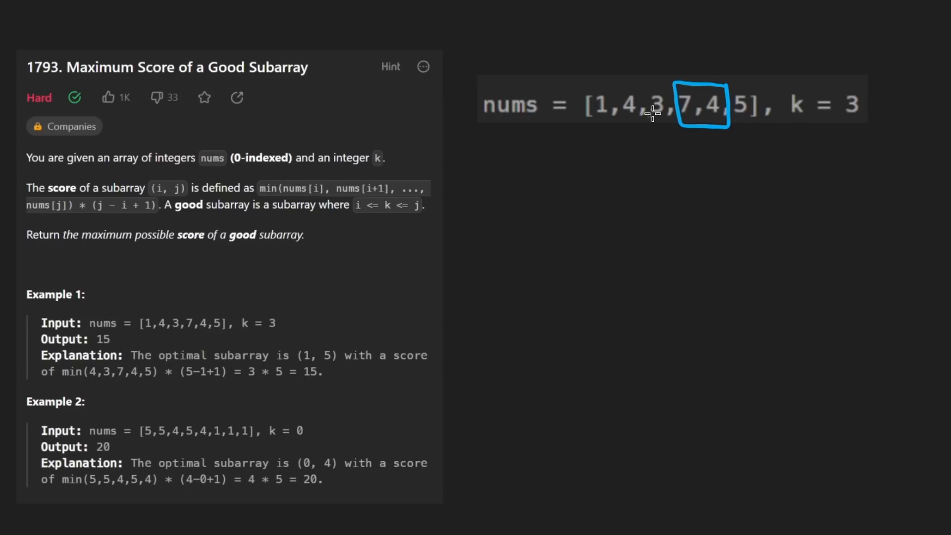
mouse_move(656, 120)
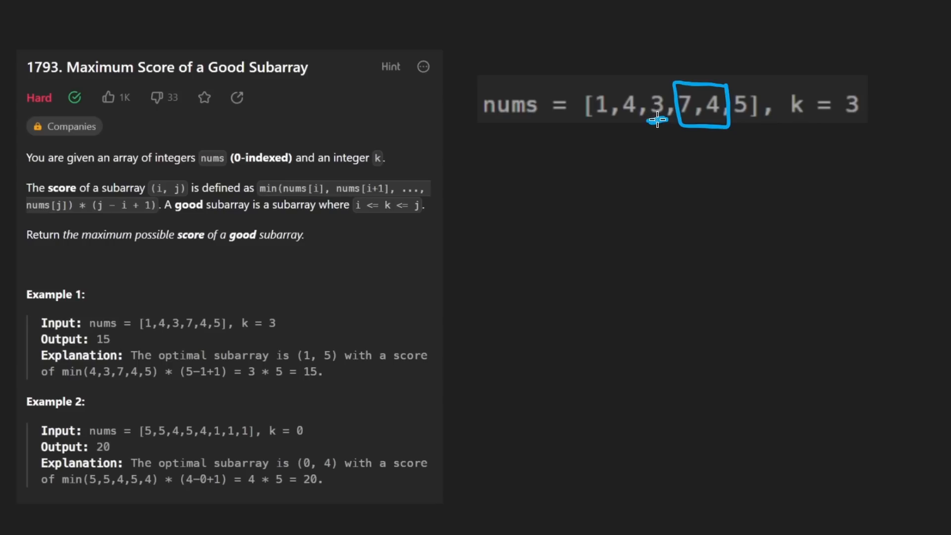
mouse_move(666, 95)
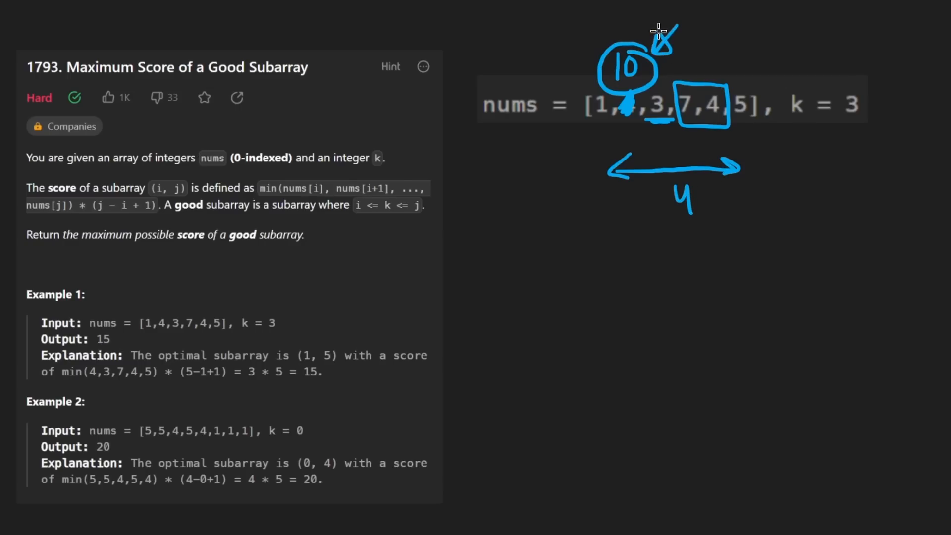
mouse_move(690, 49)
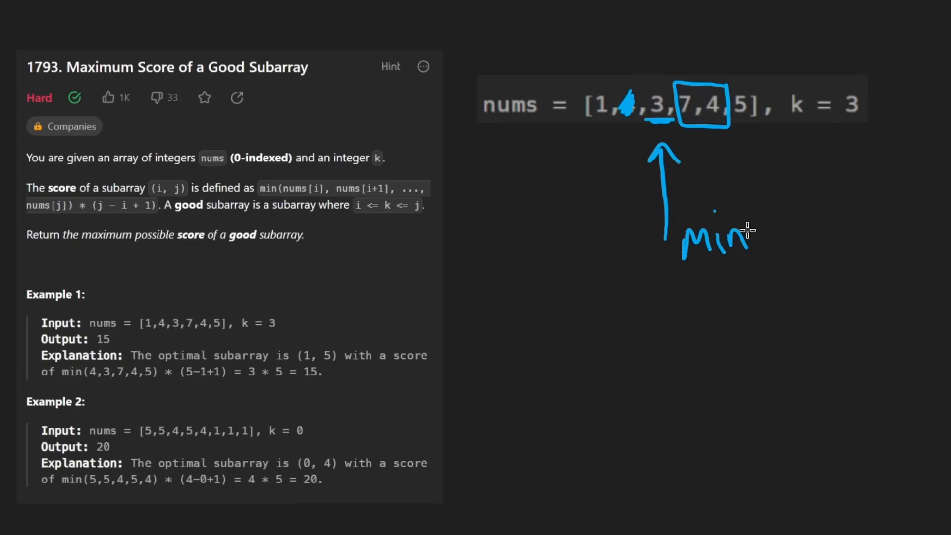
mouse_move(675, 169)
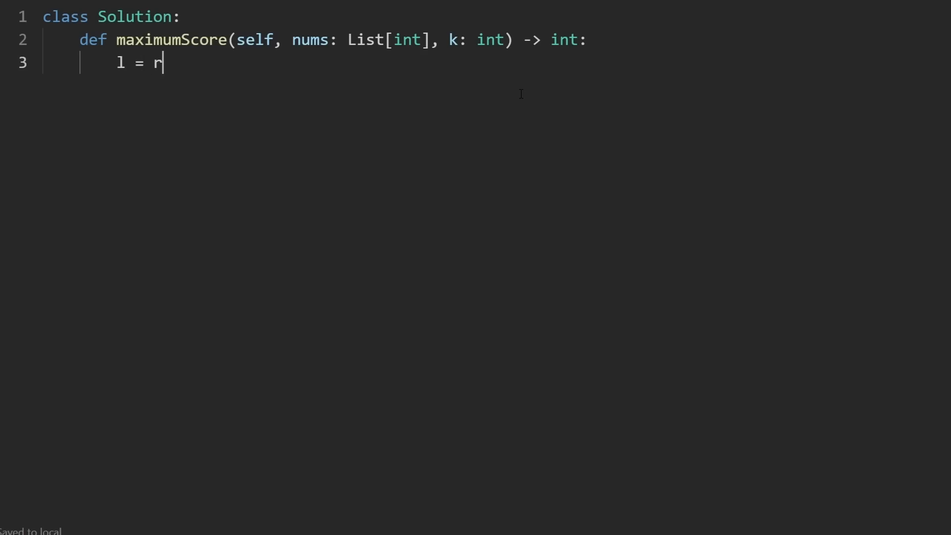
Step: Write l = r = k, res = nums[k] and cur_min = nums[k] as the initial state
type("= k")
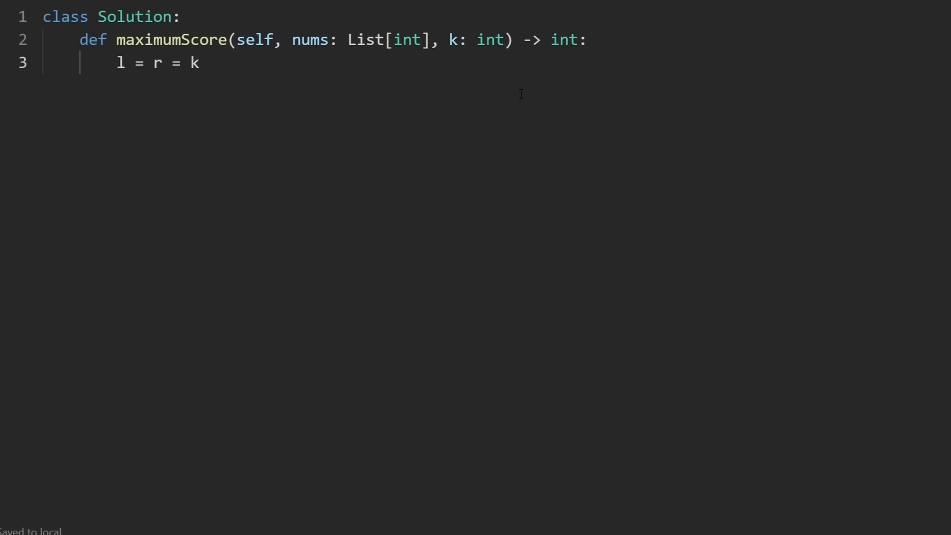
type("res")
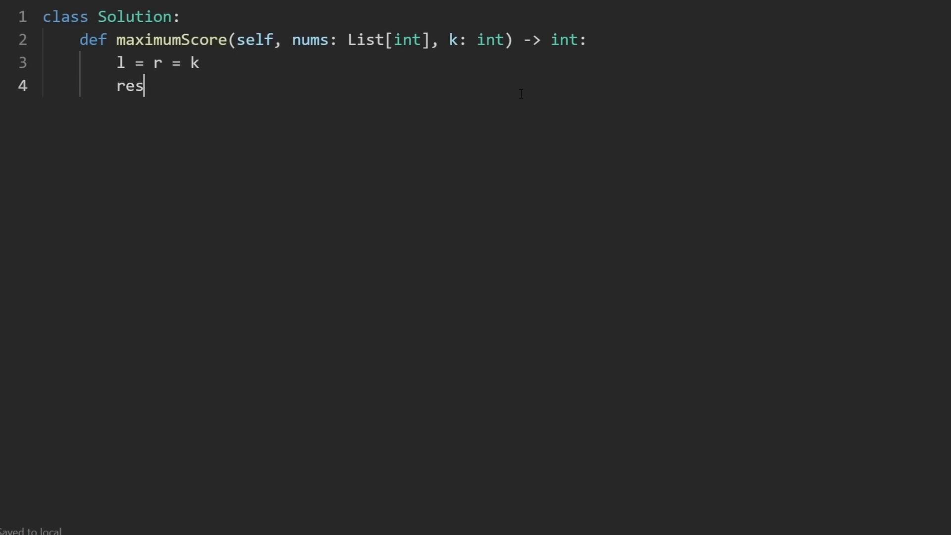
type("= nu")
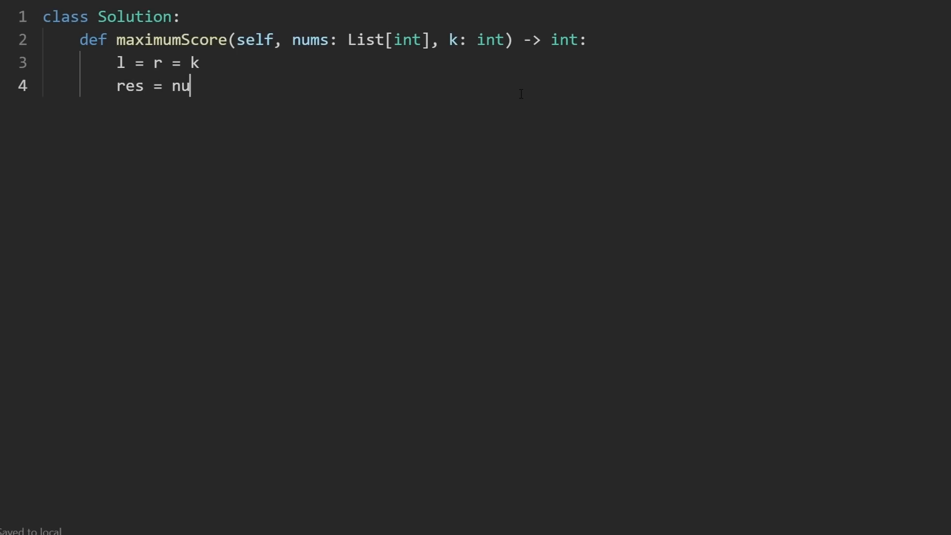
type("ms[k]")
type("cur")
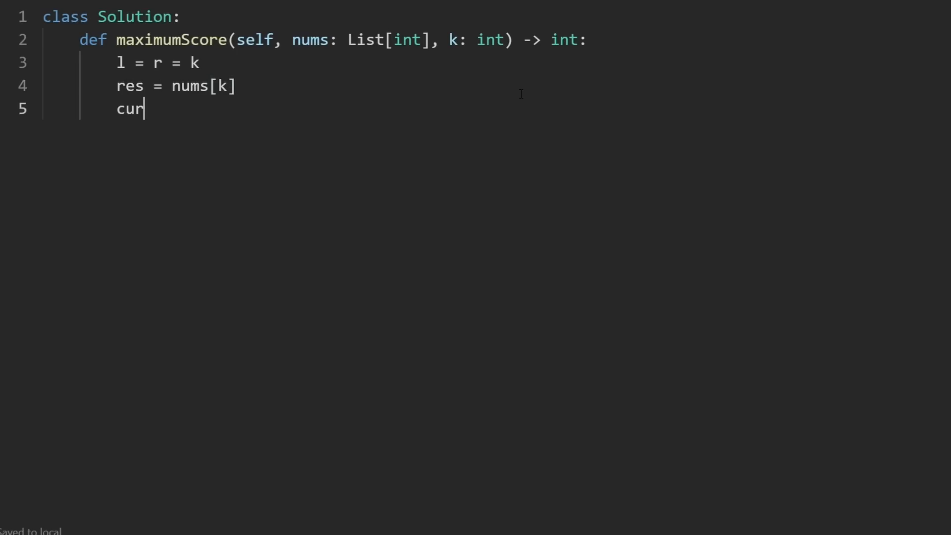
type("_min")
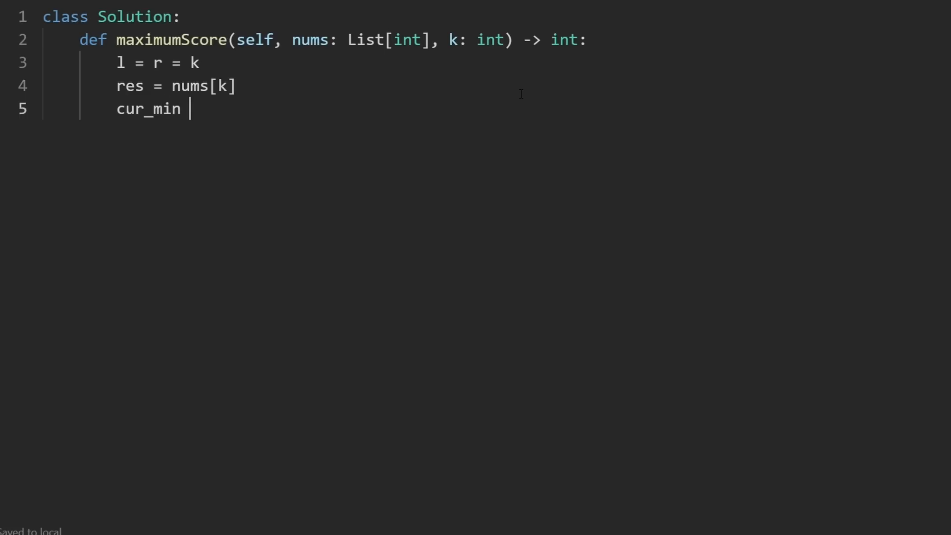
type("= nu")
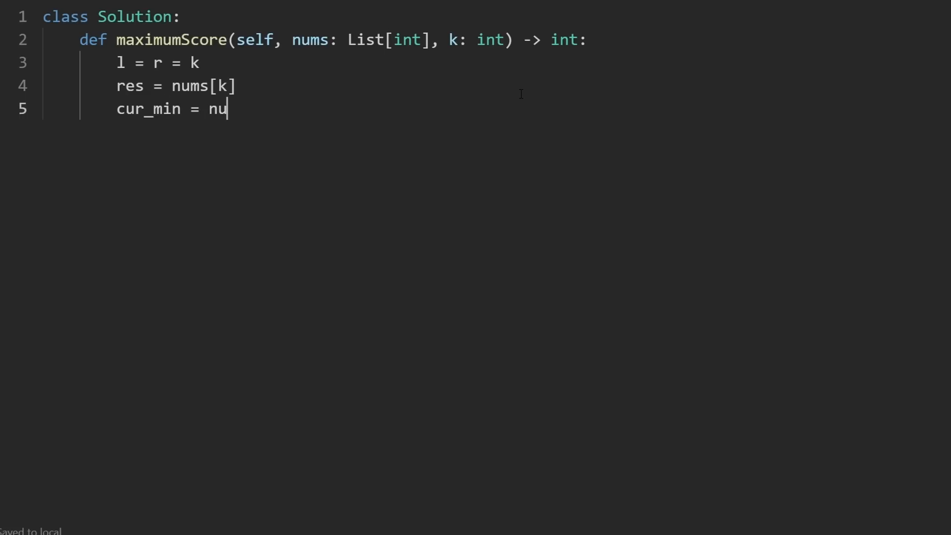
type("ms[k]")
type("while")
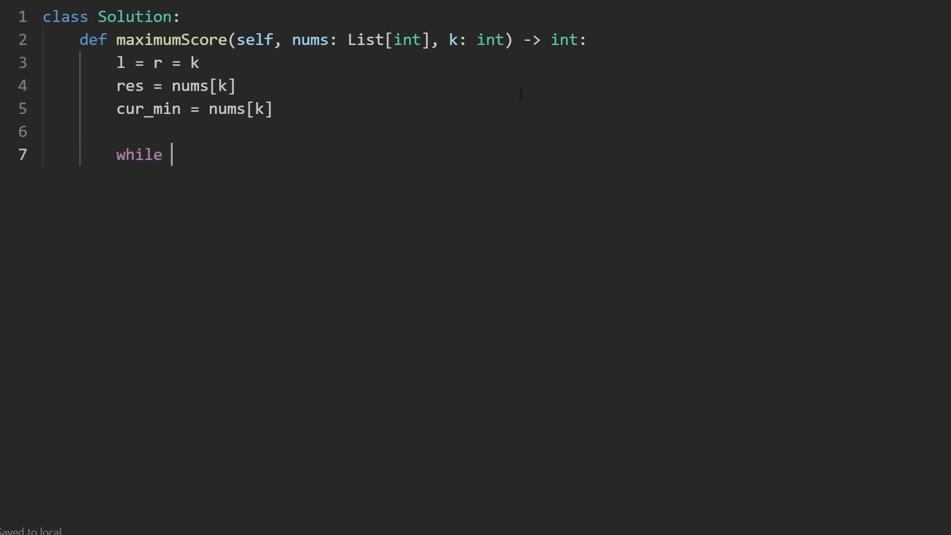
Step: Write the loop header while l > 0 or r < len(nums) - 1:
type("l >")
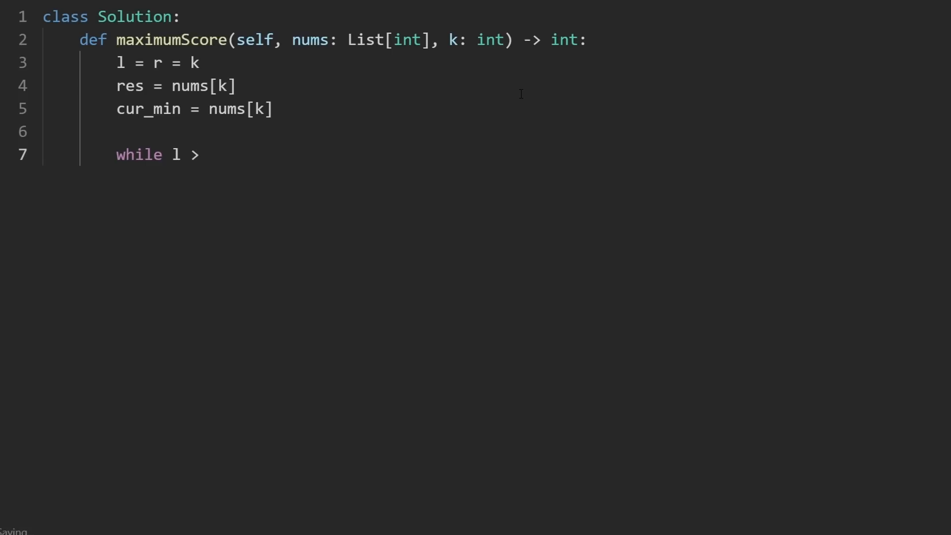
type("0")
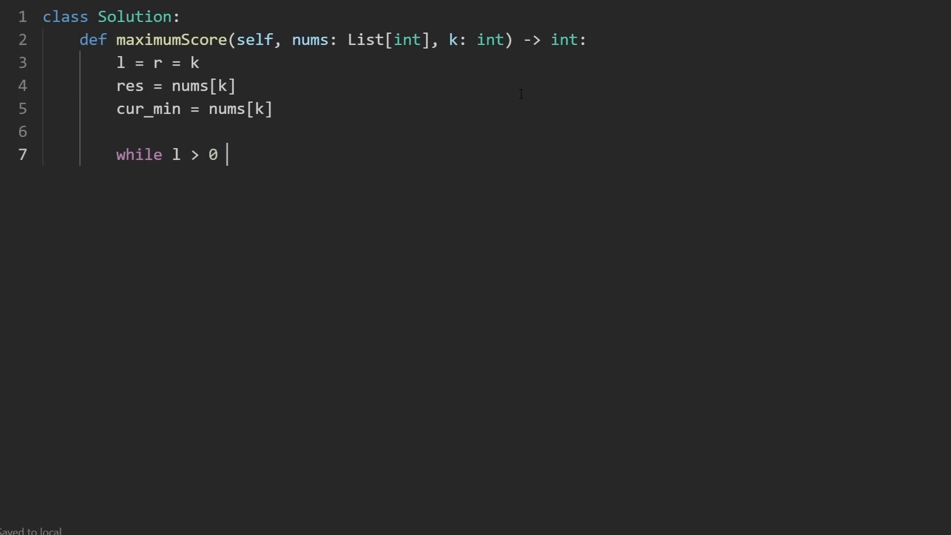
type("or r < len")
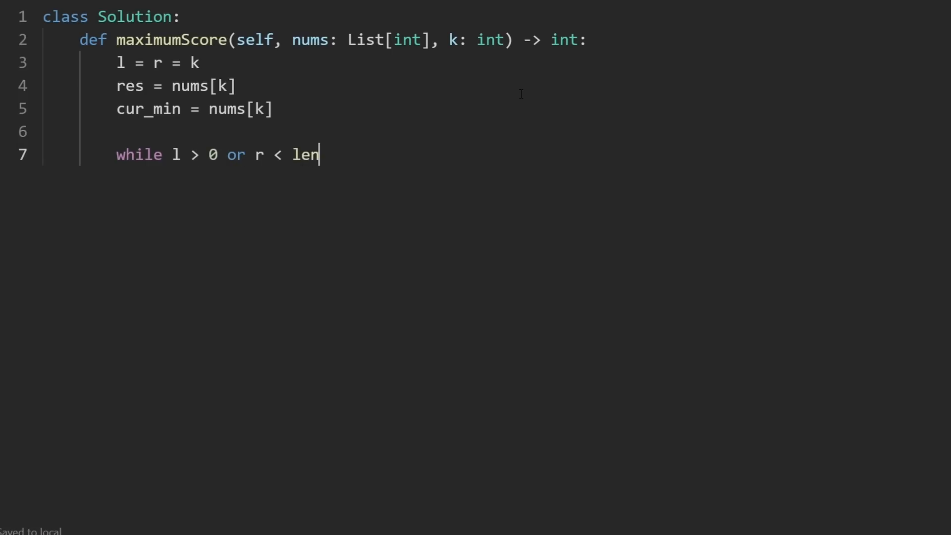
type("(nums) - 1:")
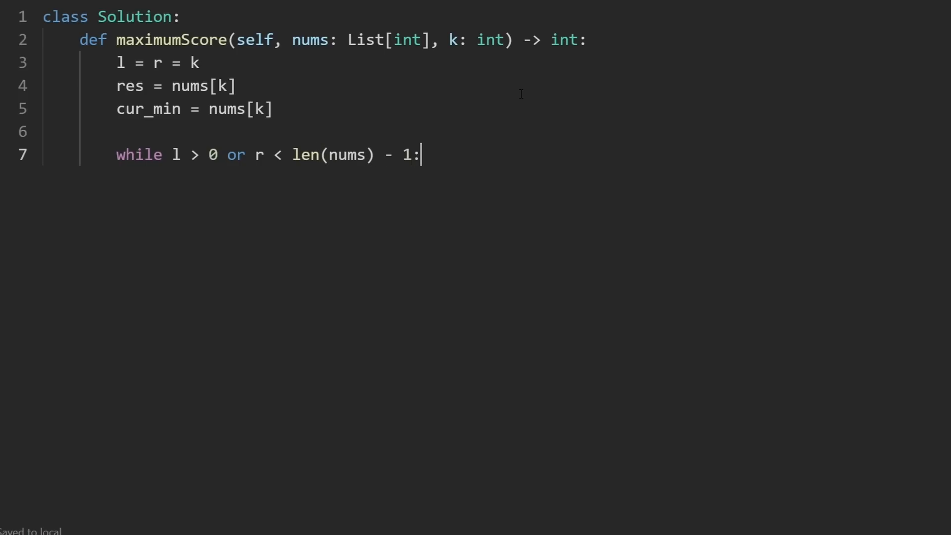
key("Return")
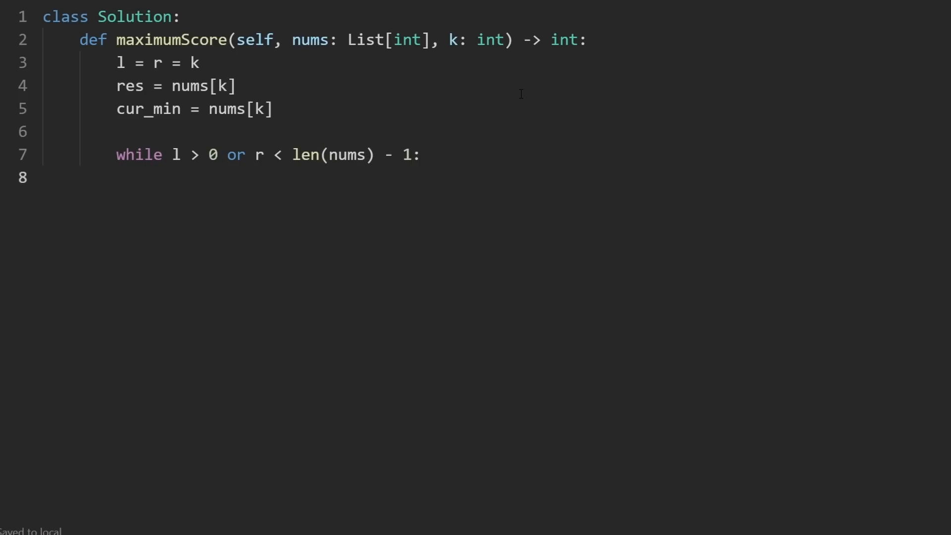
Step: Assign left = nums[l - 1] and right = nums[r + 1] inside the loop
type("left")
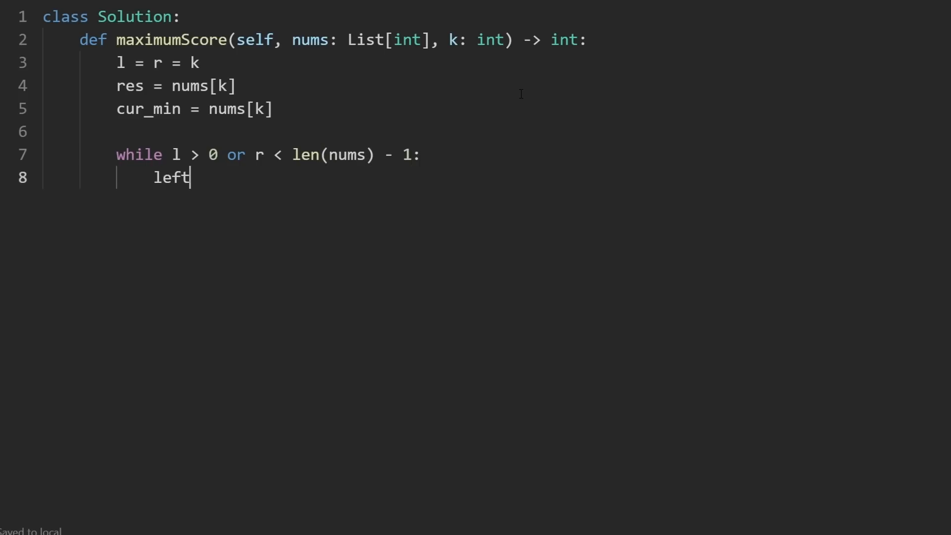
type("=")
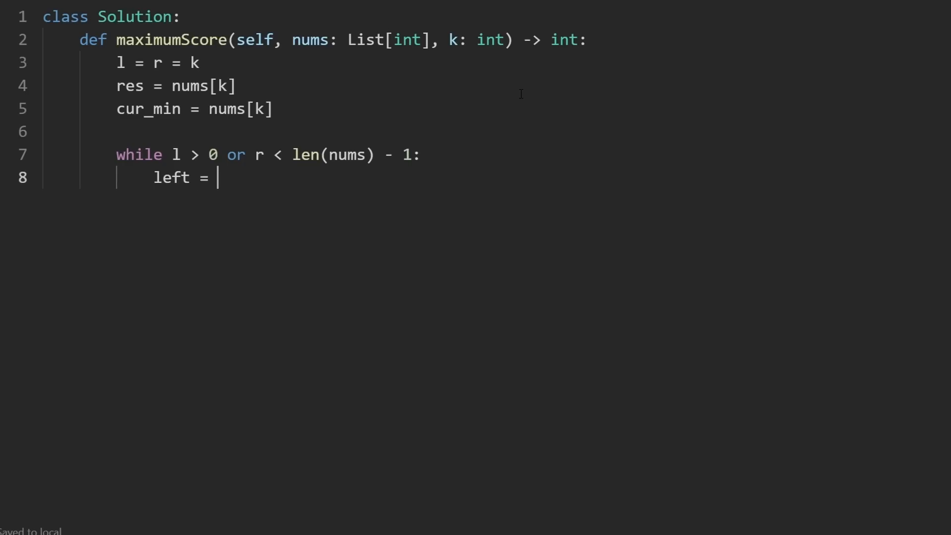
type("nums[l]")
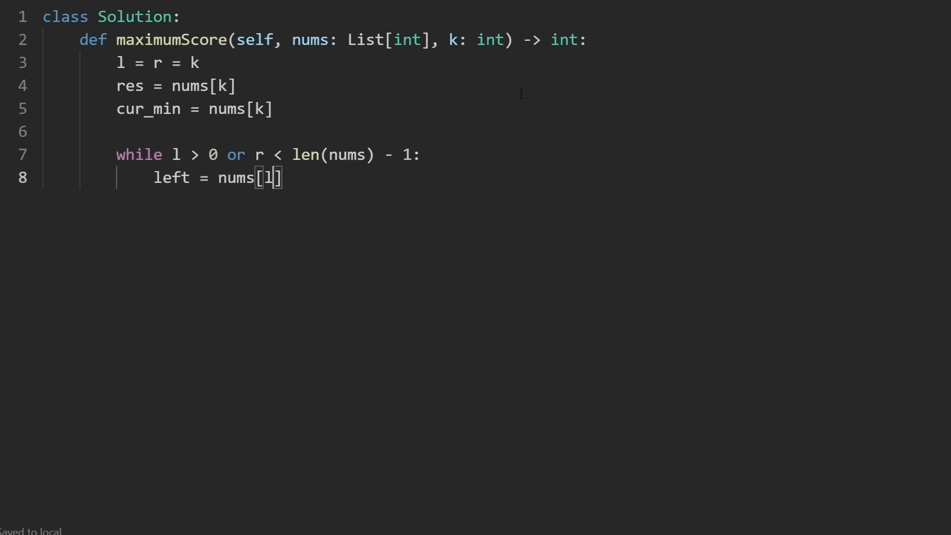
type("- 1]")
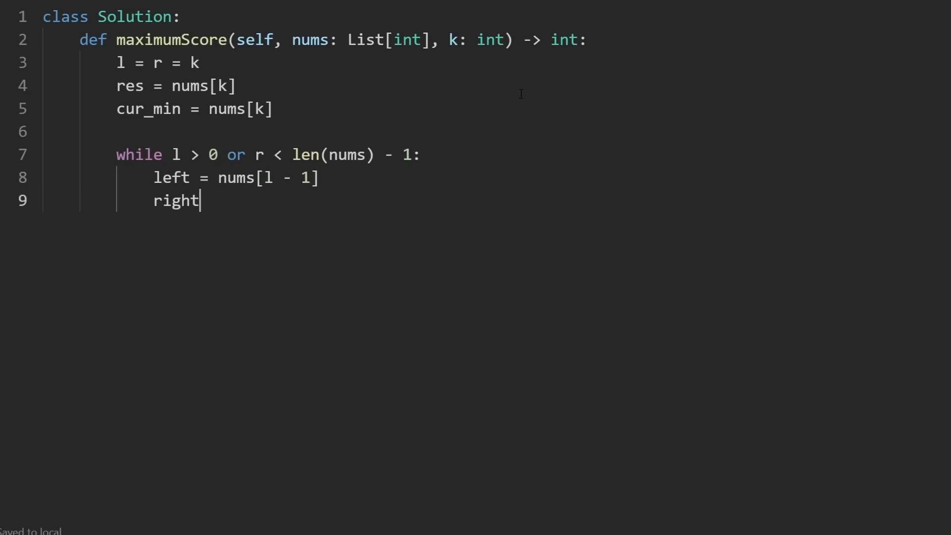
type("= nums")
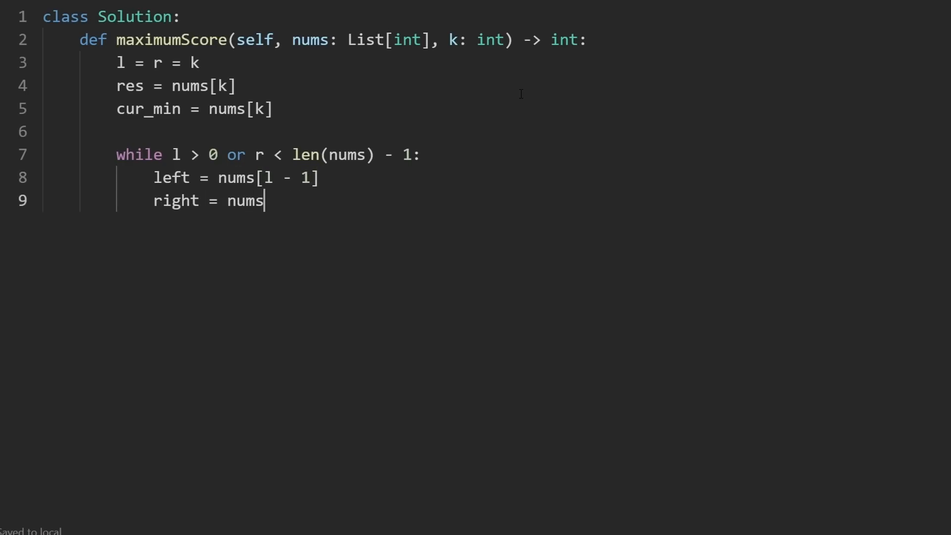
type("[r + 1]")
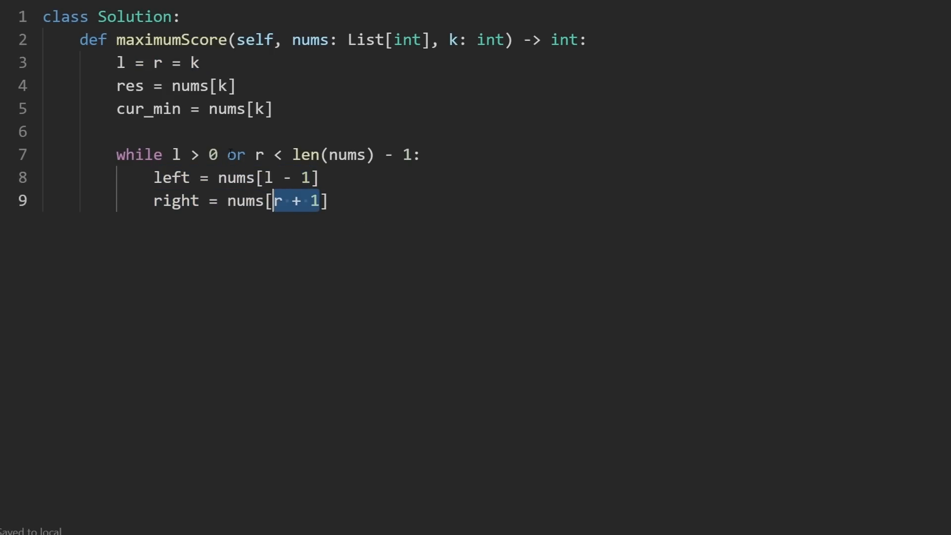
Step: Guard the neighbours: left defaults to 0 unless l > 0, right unless r < len(nums) - 1
left_click(269, 177)
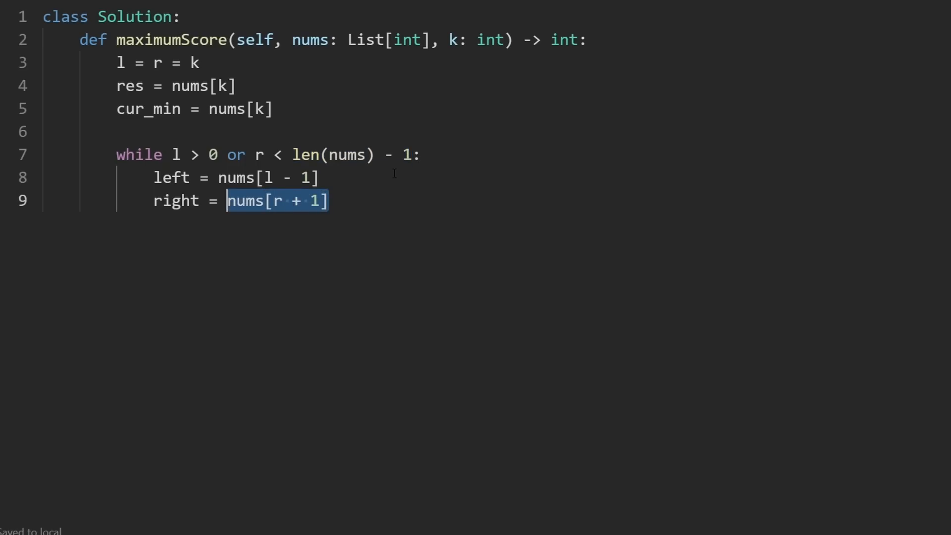
left_click(330, 177)
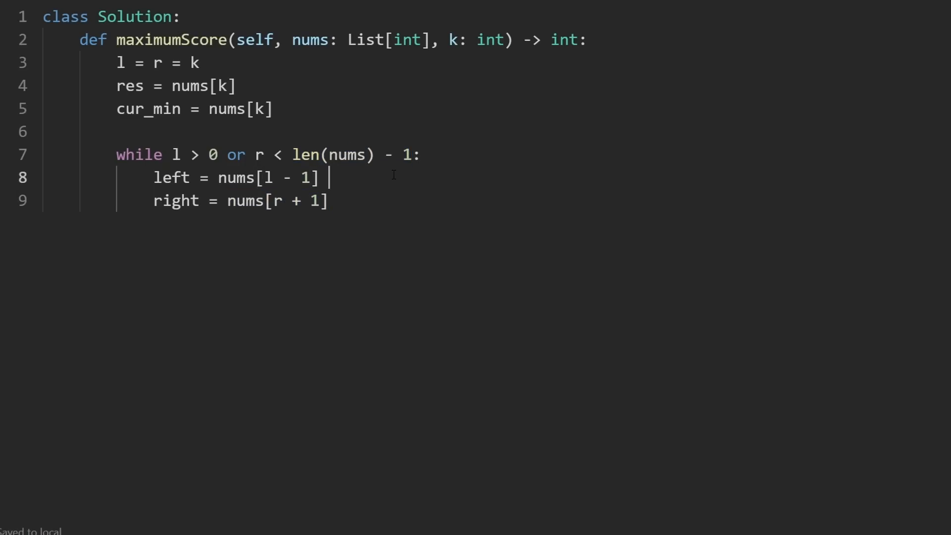
type("if l")
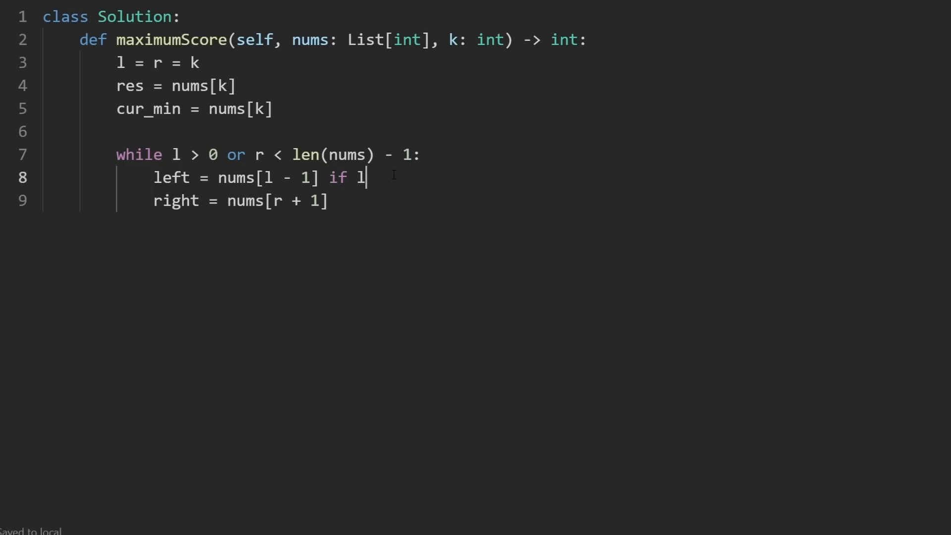
type("> 0")
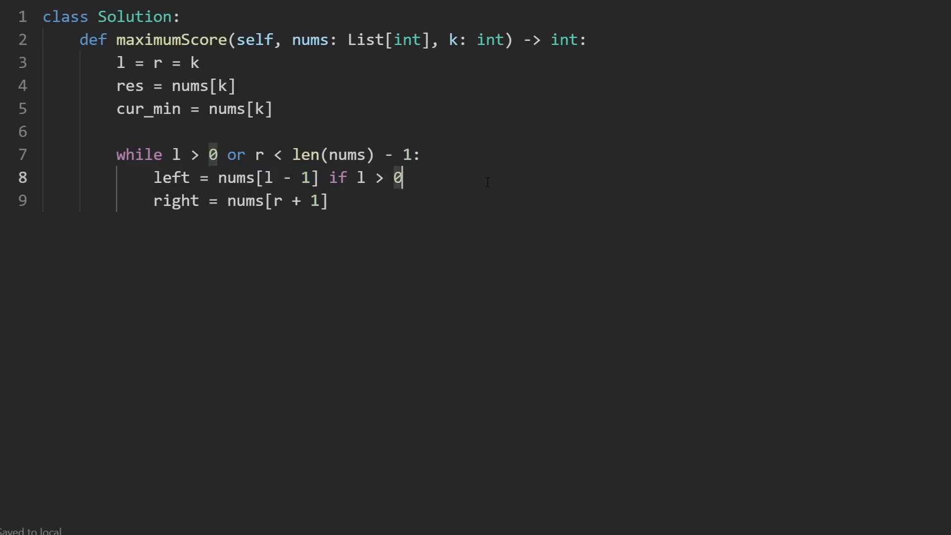
type("else 0")
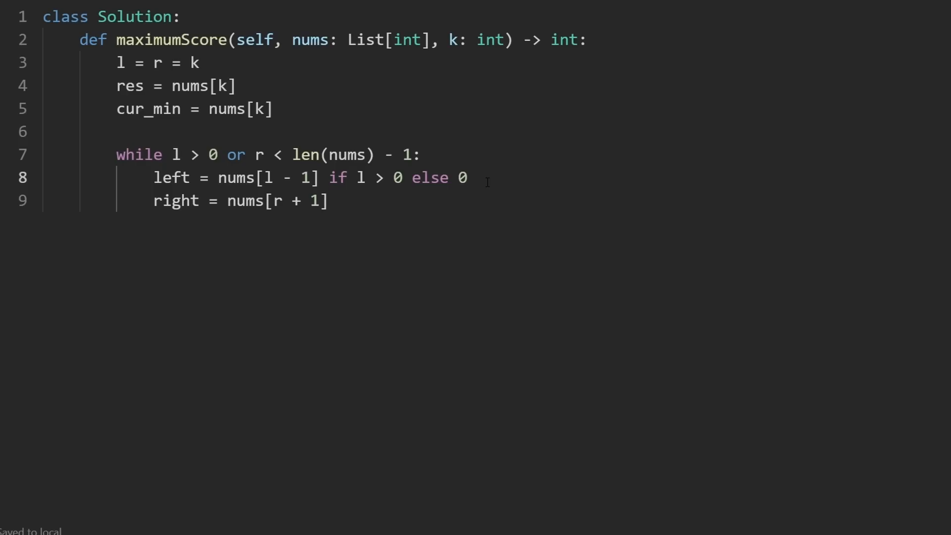
type("if r")
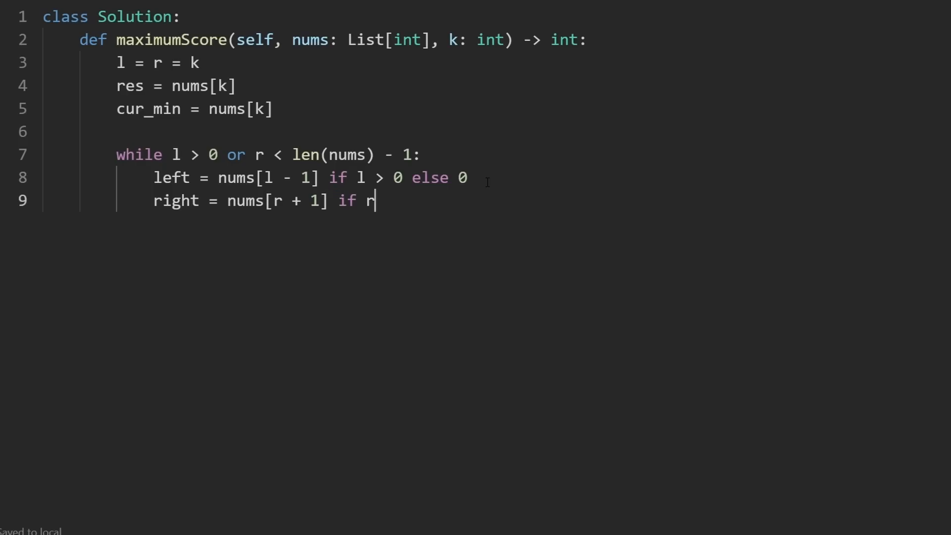
type("< len(nums)")
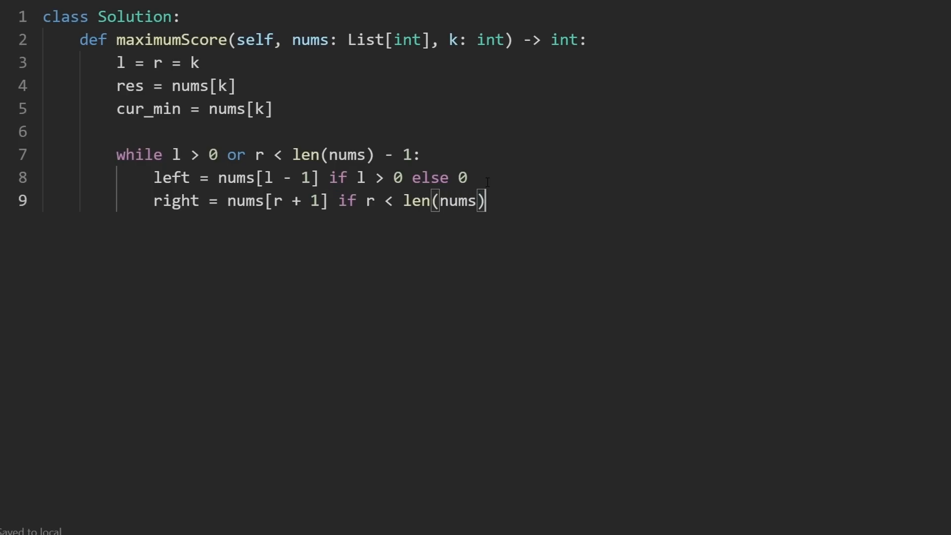
type("- 1")
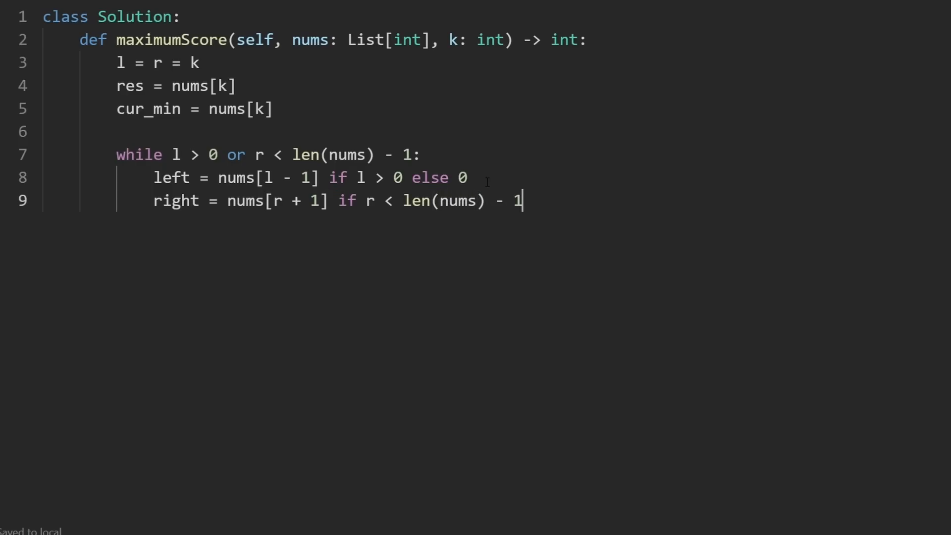
type("else")
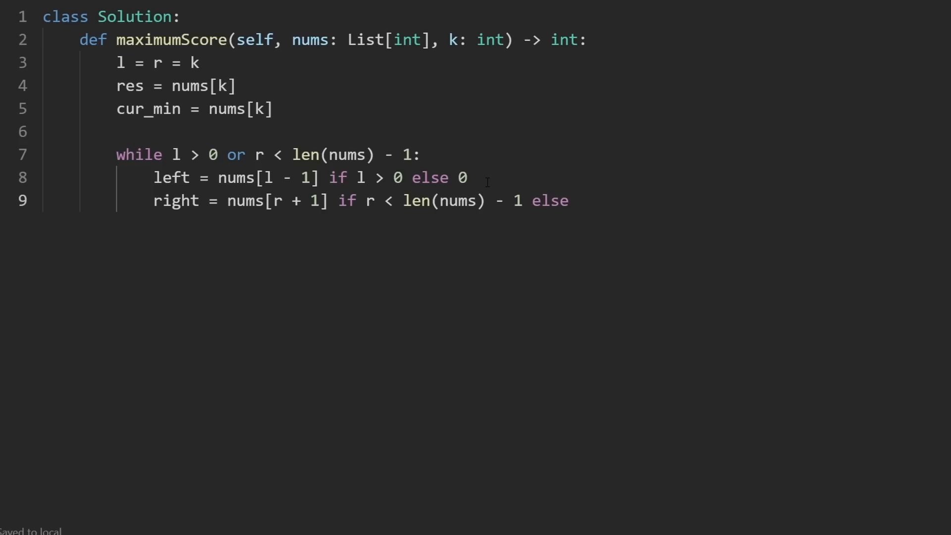
type("0")
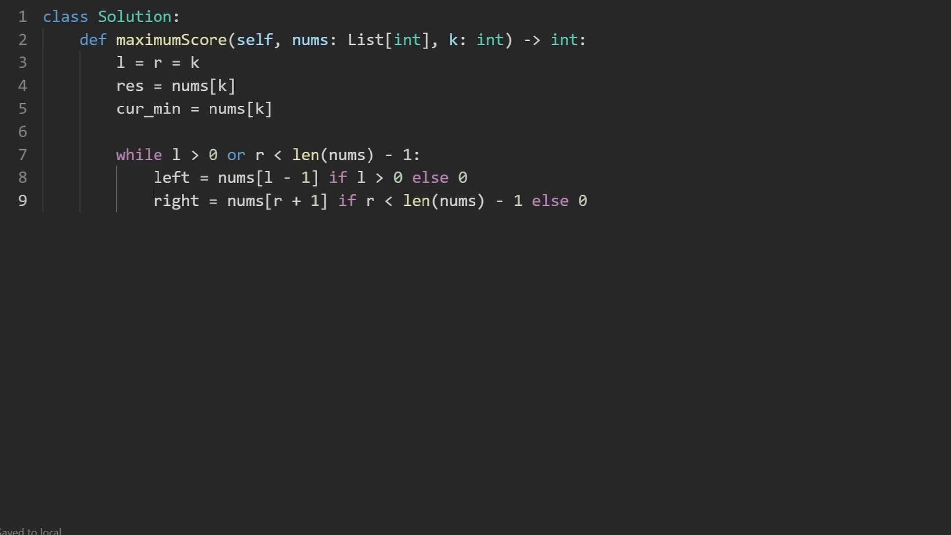
double_click(177, 201)
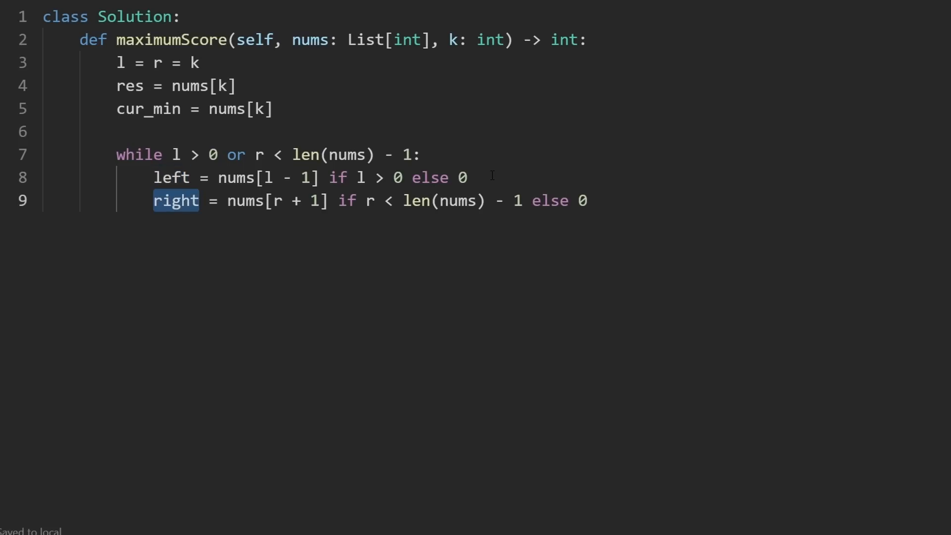
double_click(310, 39)
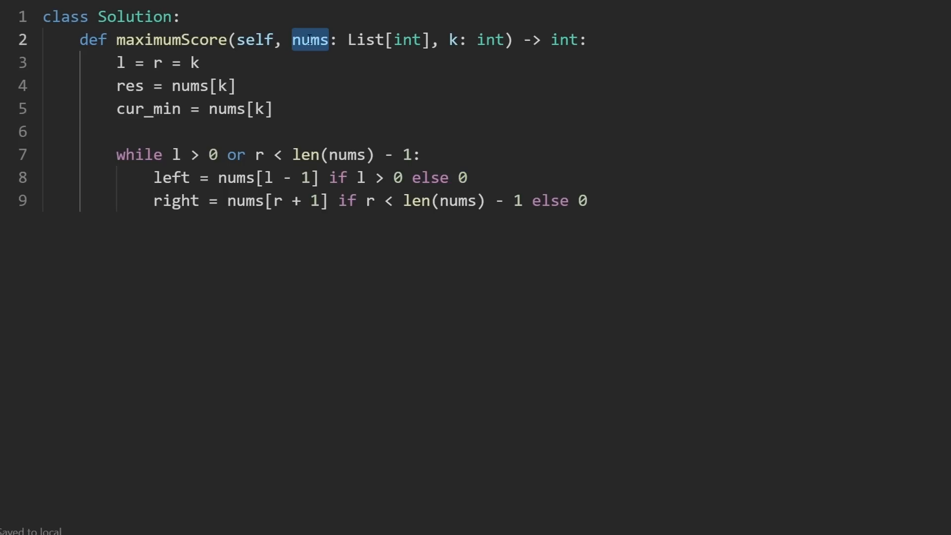
left_click(460, 178)
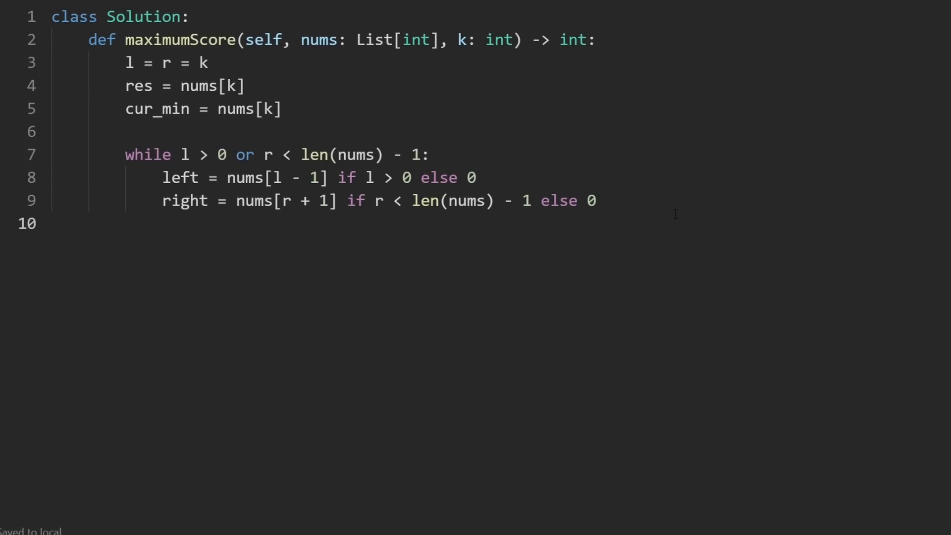
Step: Write if left > right: l -= 1 else: r += 1 to expand toward the larger neighbour
type("if")
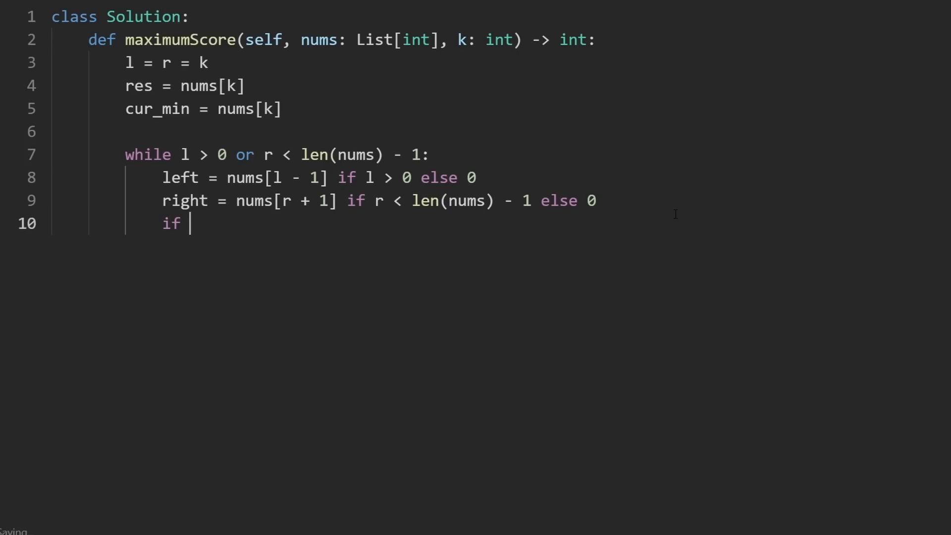
type("left > right:")
type("else:")
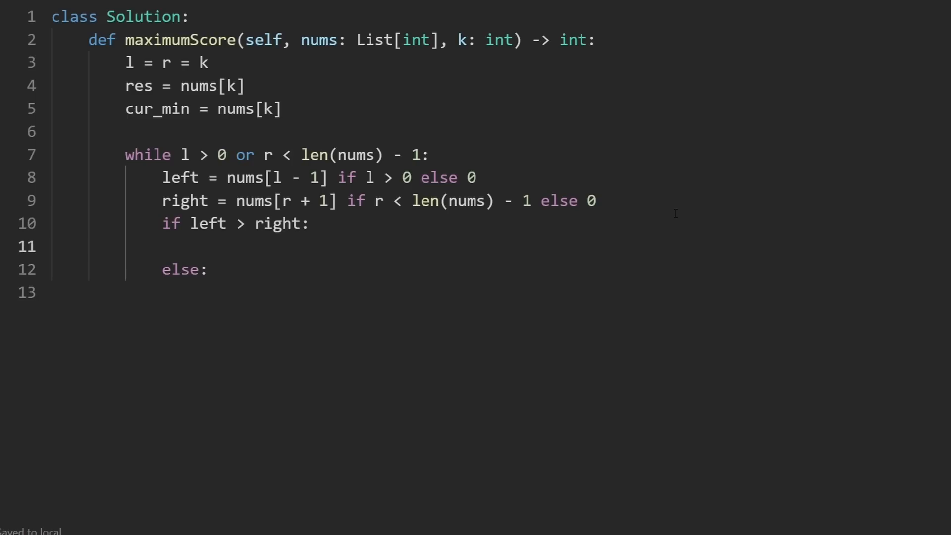
type("l -=")
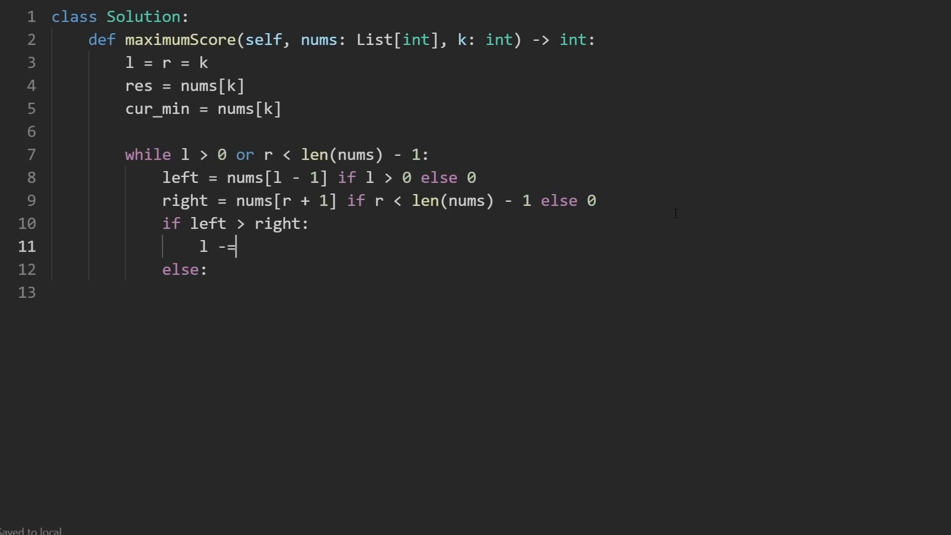
type("1")
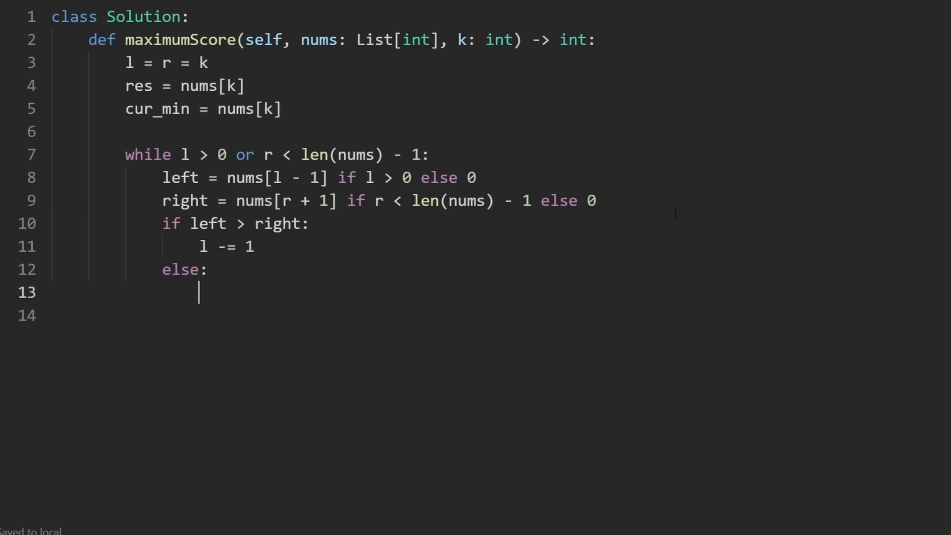
type("r +")
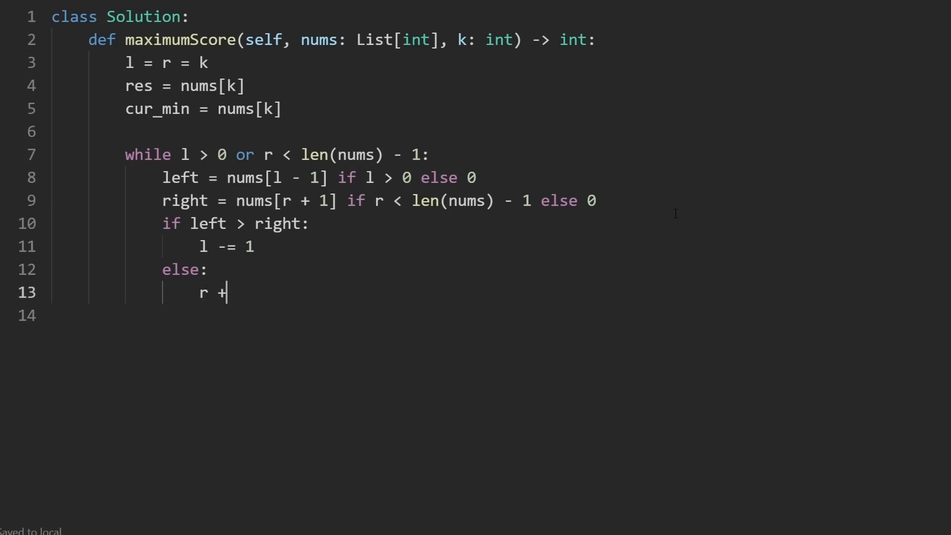
type("= 1")
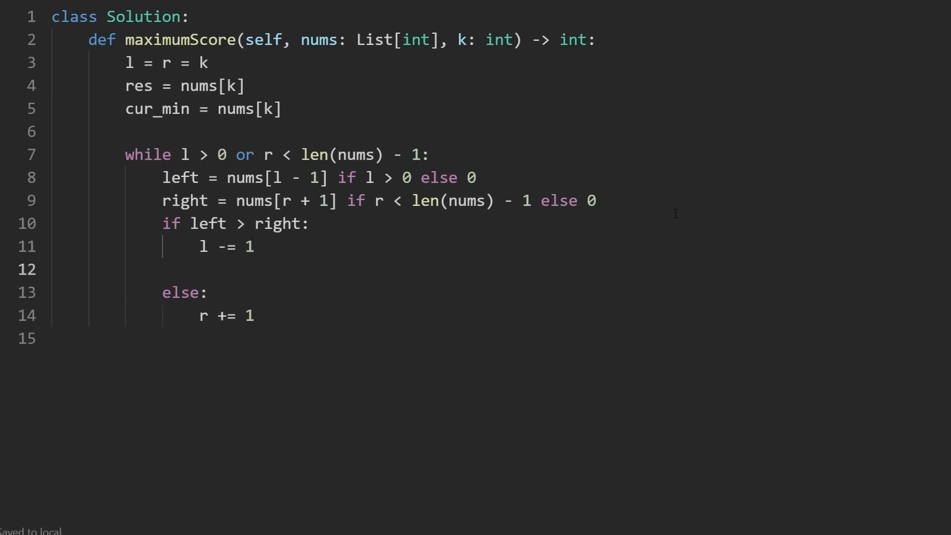
double_click(157, 109)
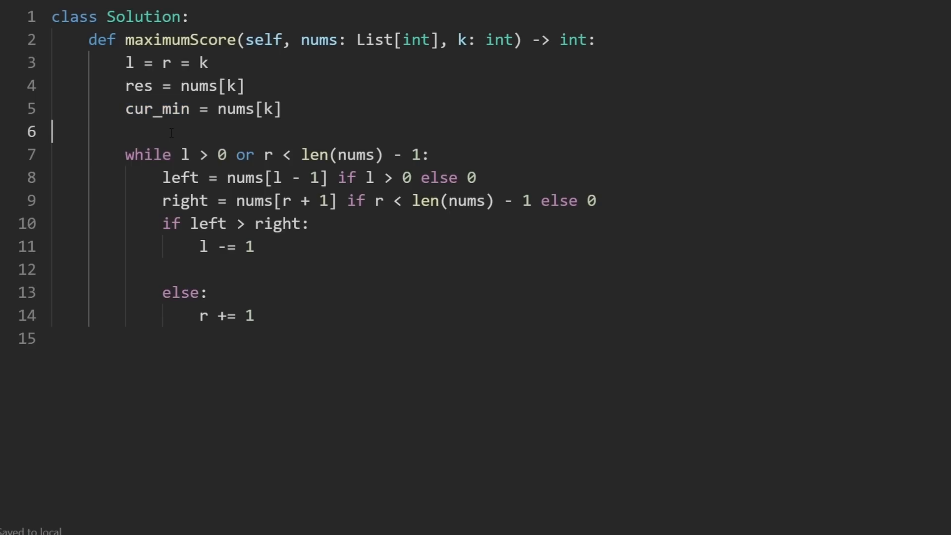
Step: Add cur_min = min(cur_min, left) after l -= 1, replacing a nums[l] lookup with left
double_click(226, 247)
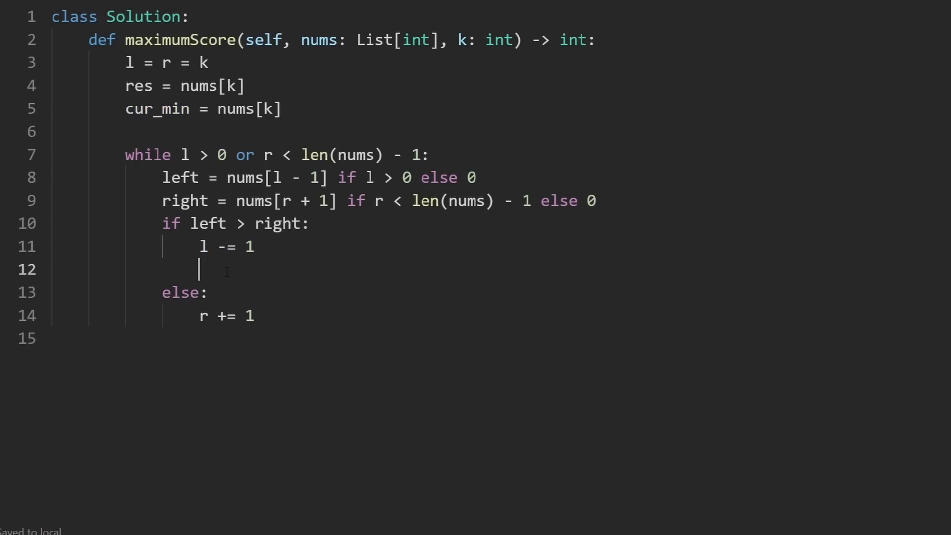
type("cur_min =")
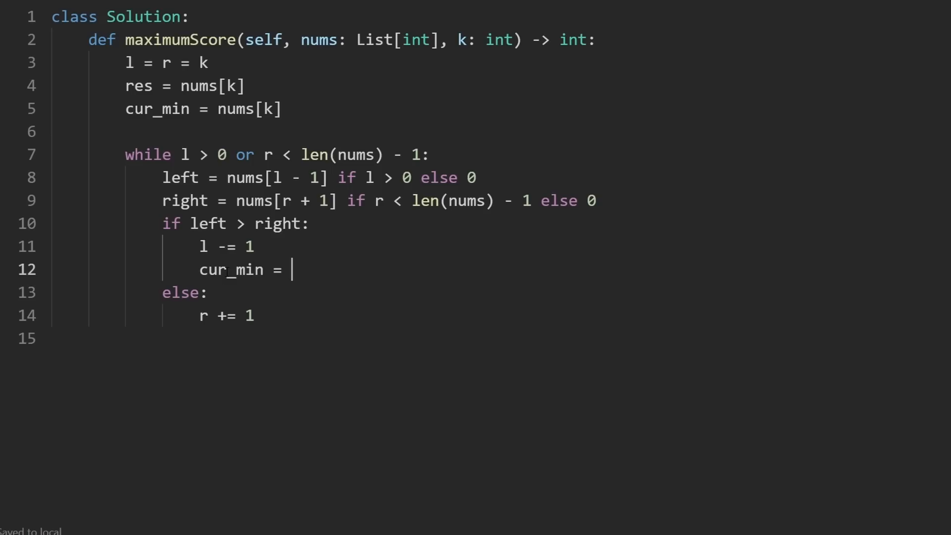
type("min(cur")
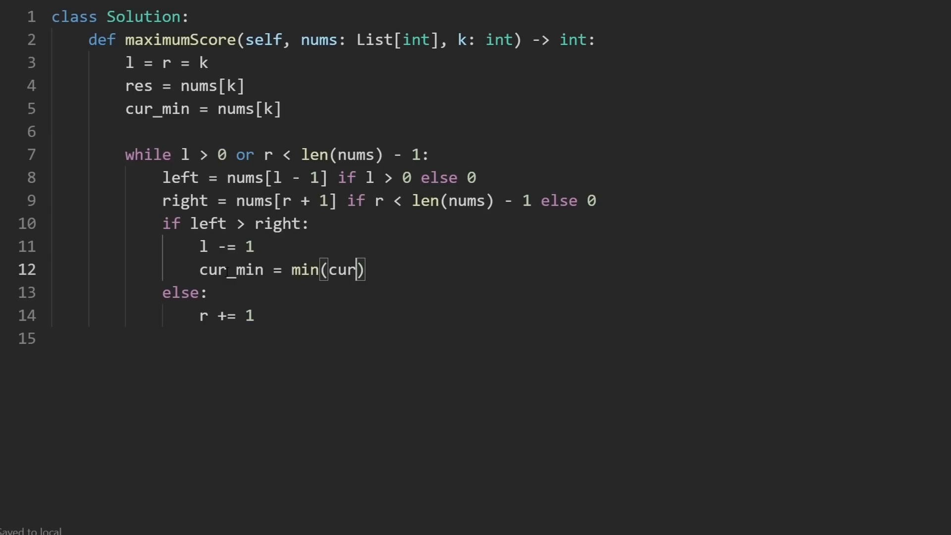
type("_min, nu")
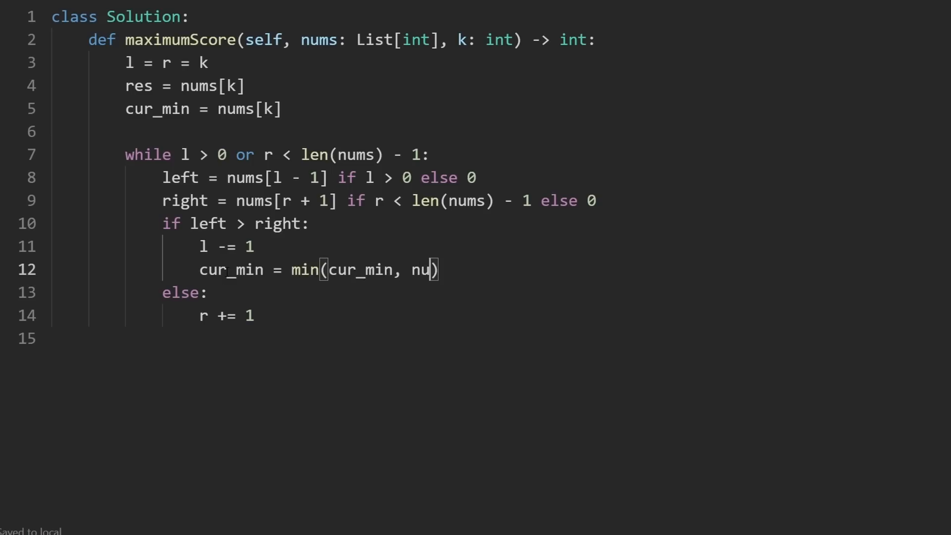
type("ms[l]")
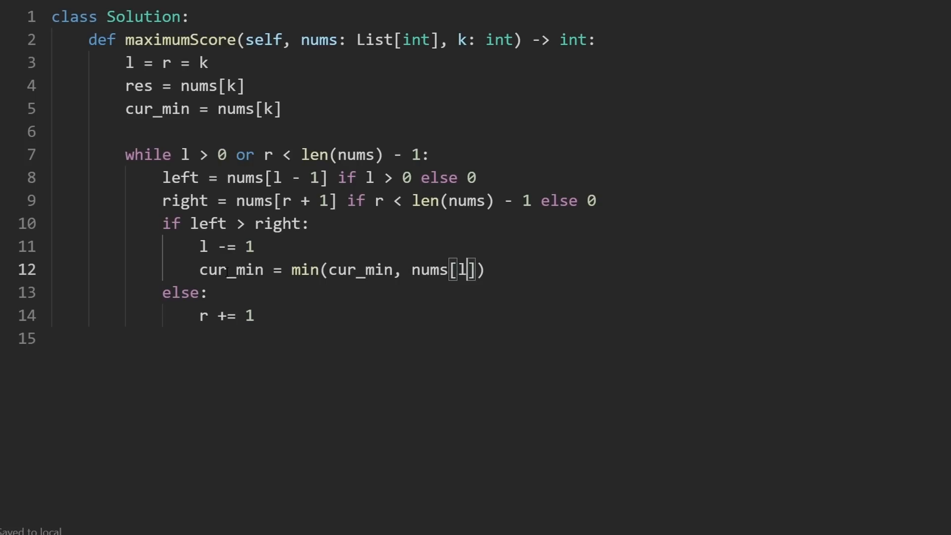
key("Backspace")
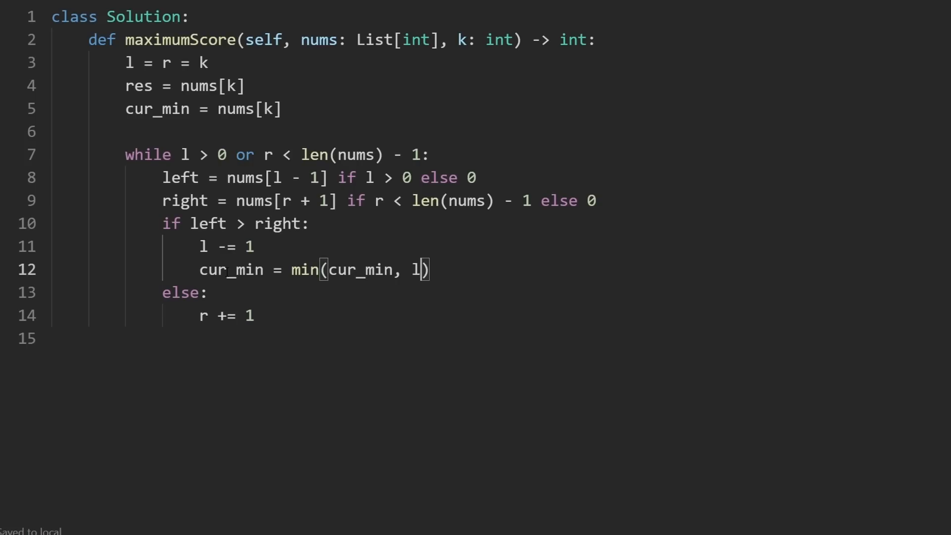
type("eft")
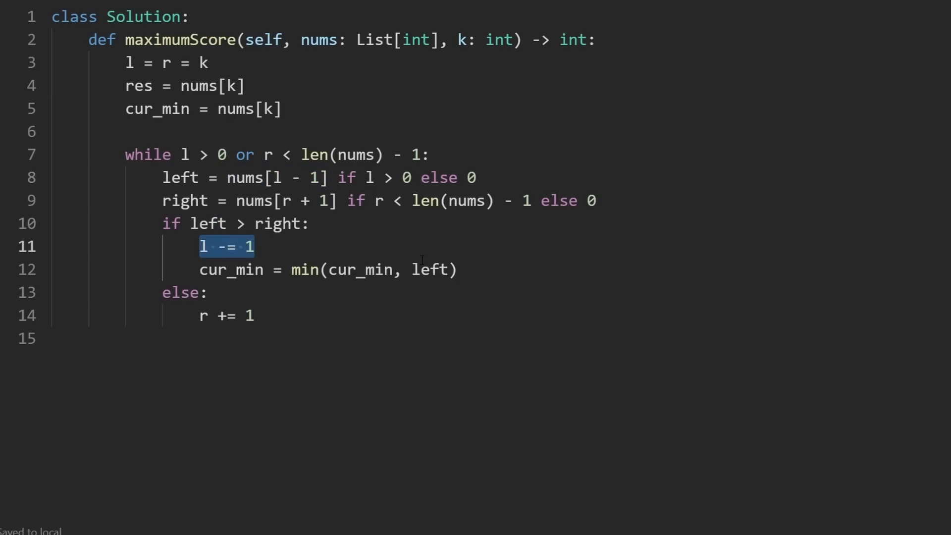
double_click(429, 269)
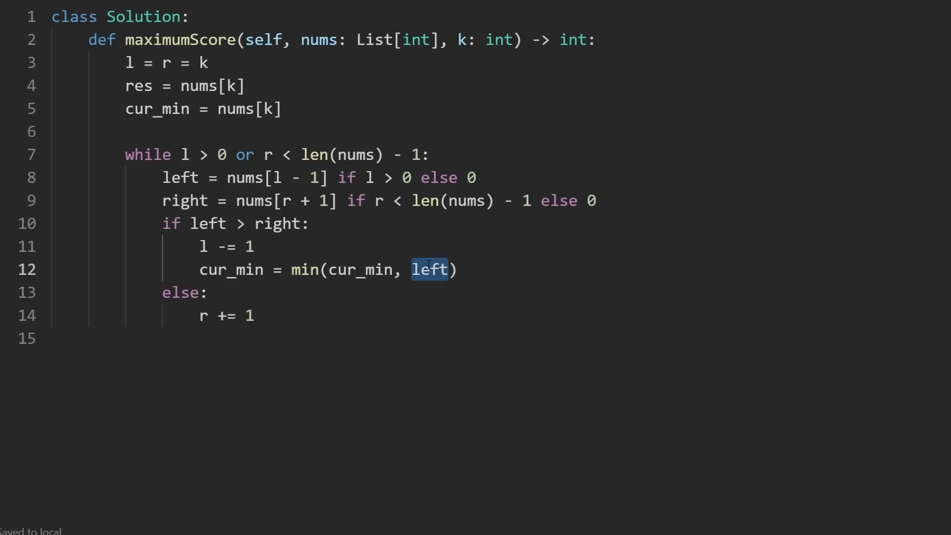
triple_click(328, 270)
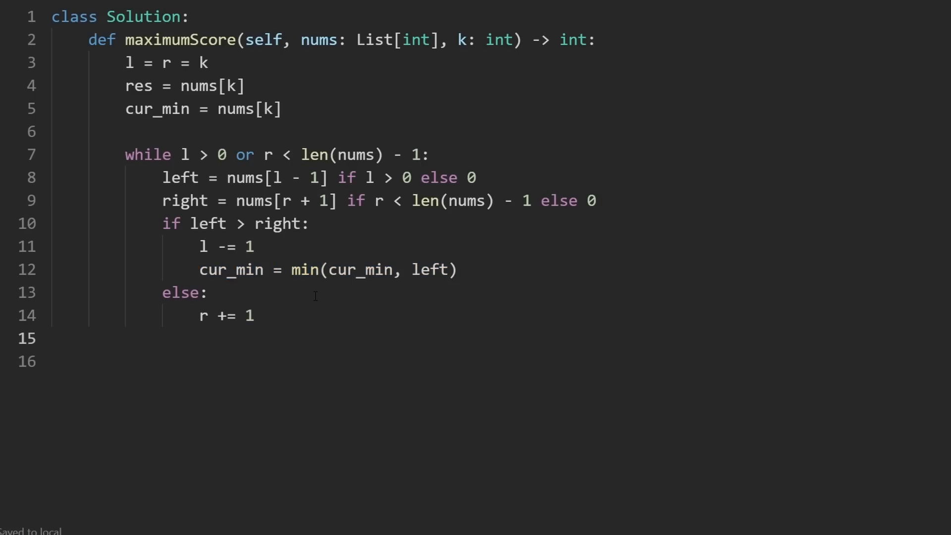
Step: Add cur_min = min(cur_min, right) after r += 1
type("cur_min = min(cur_min, r)")
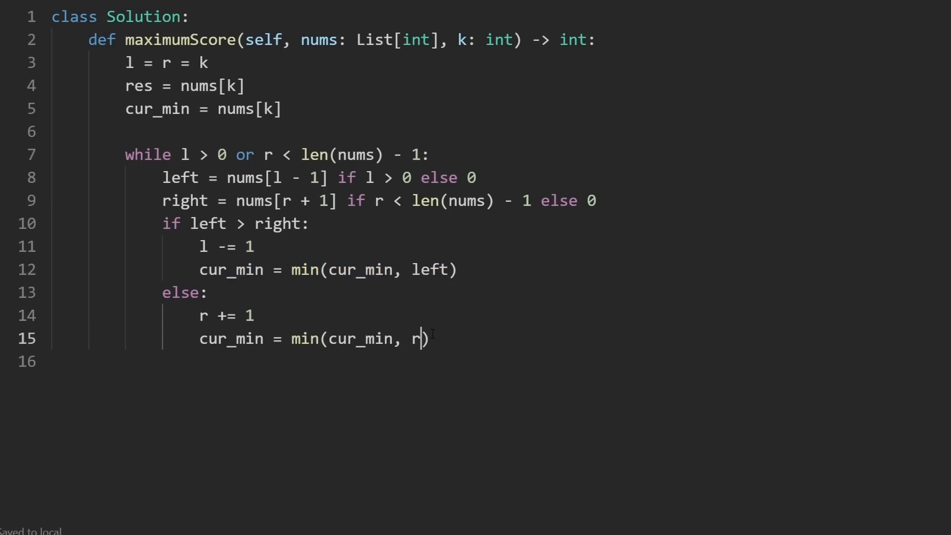
type("ight")
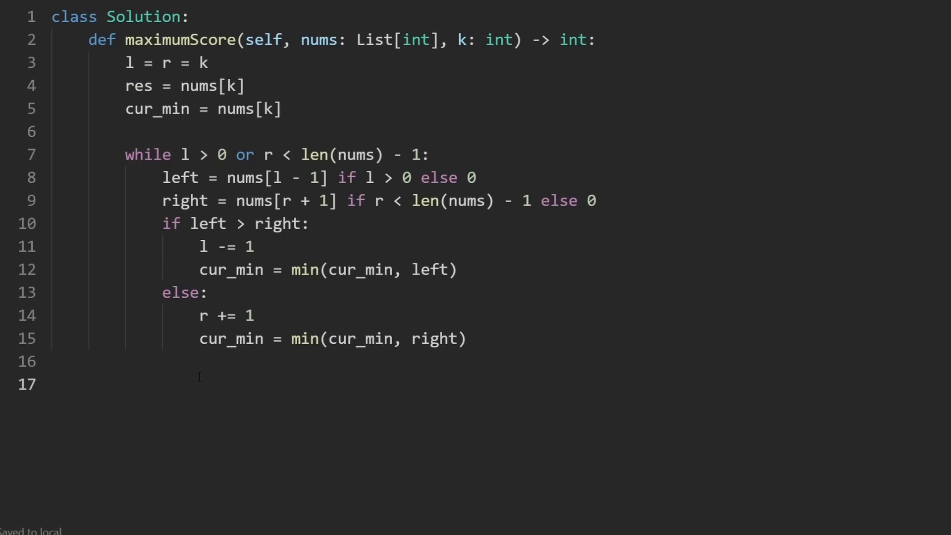
Step: End the loop body with res = max(res, cur_min * (r - l + 1))
type("res")
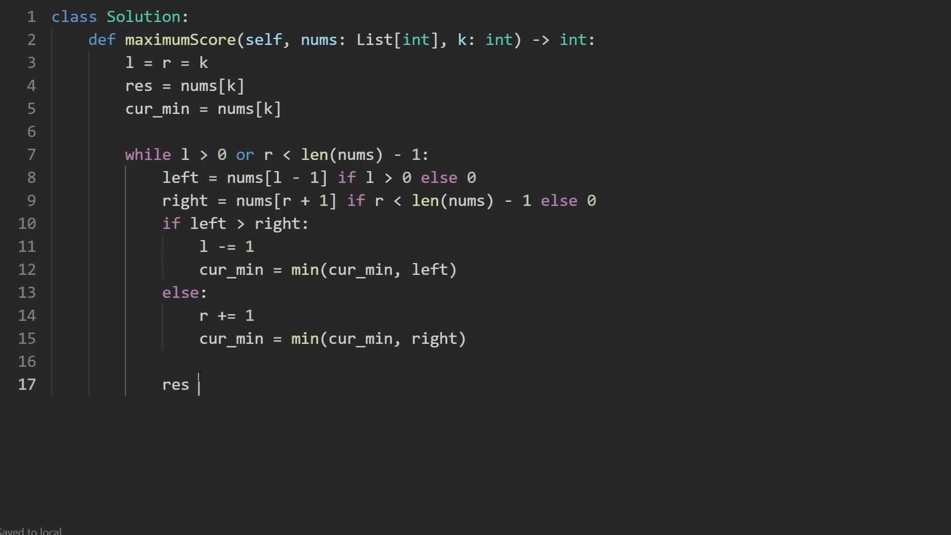
type("= max(r")
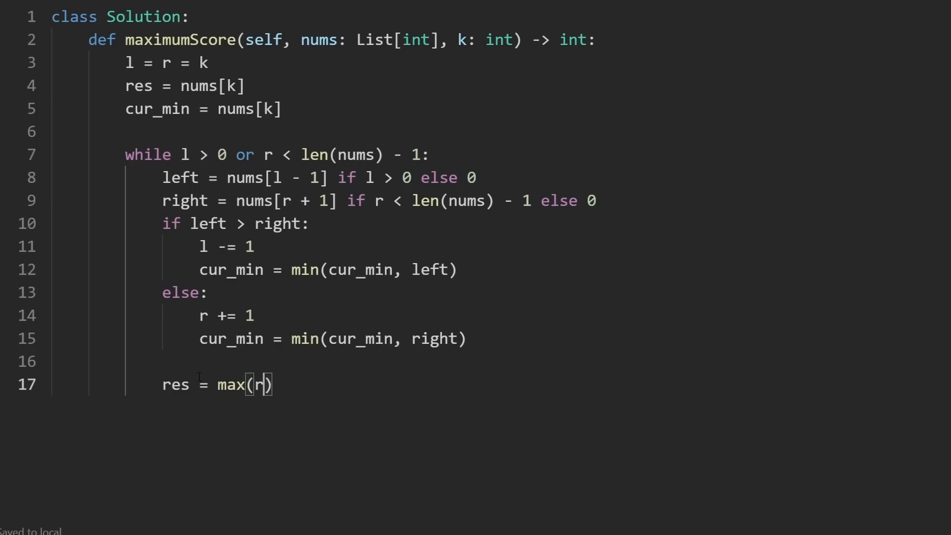
type("es,")
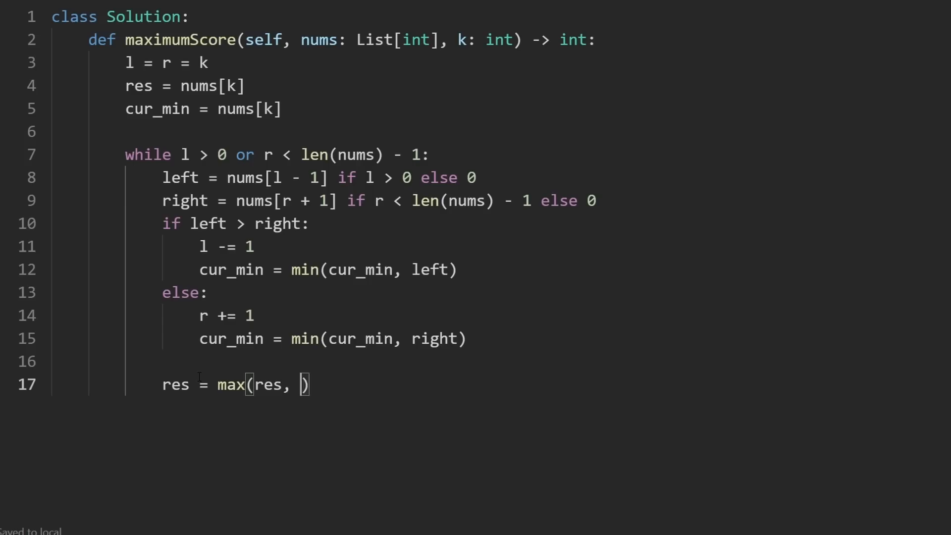
type("cur_min")
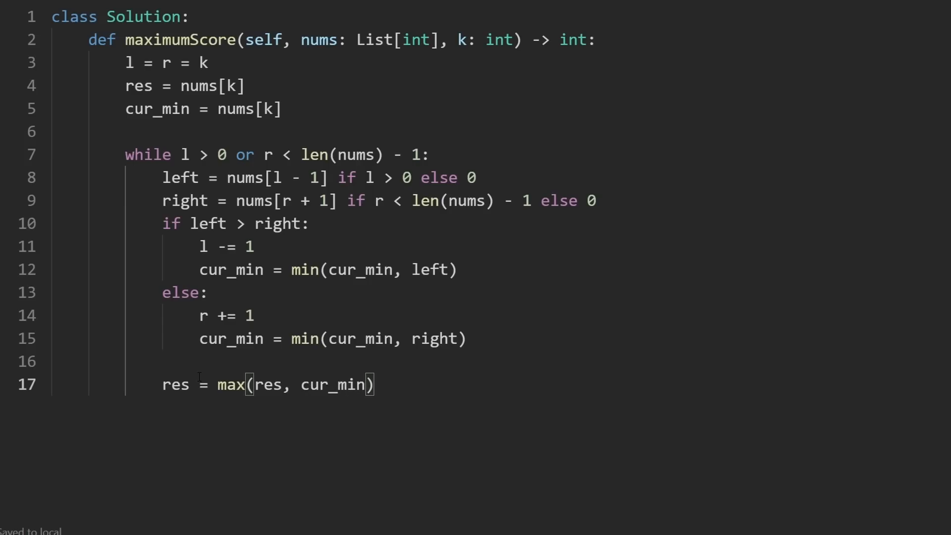
type("* ()")
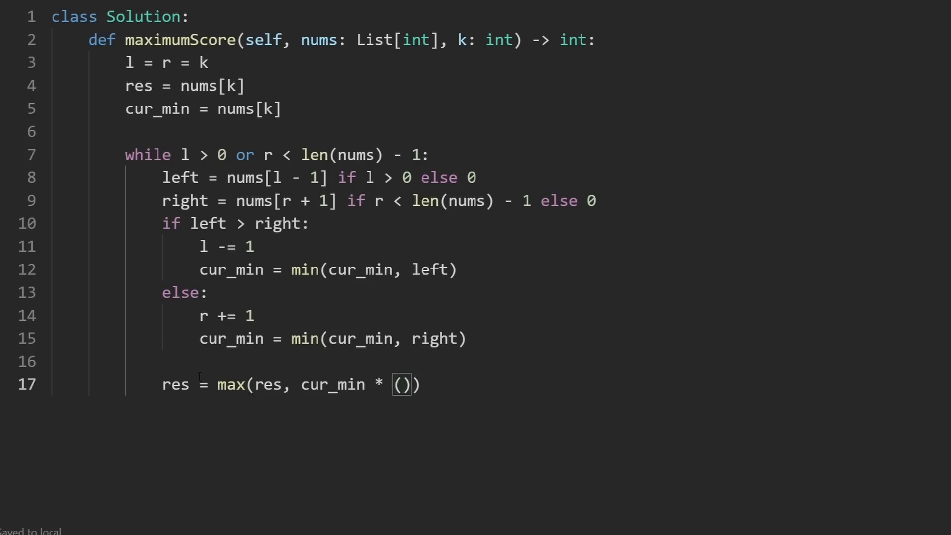
type("r - 1")
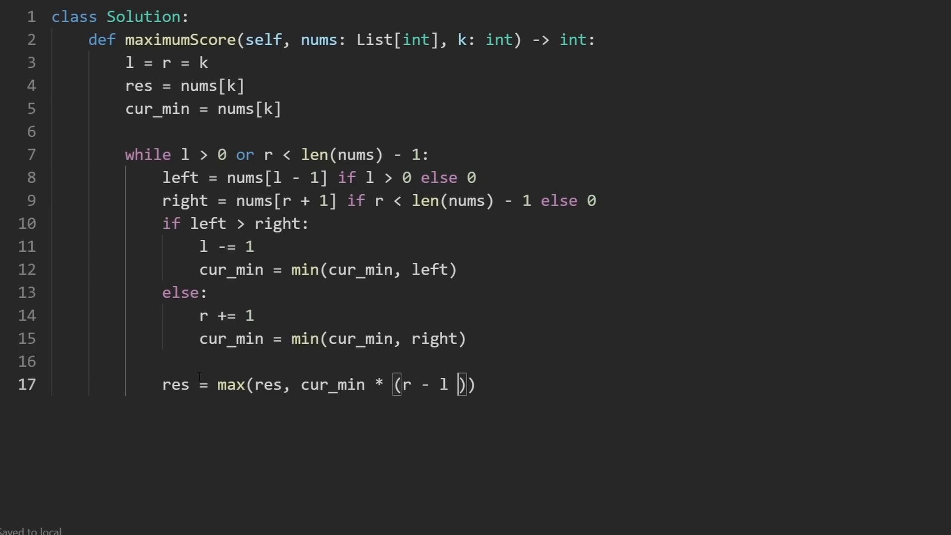
type("+ 1)")
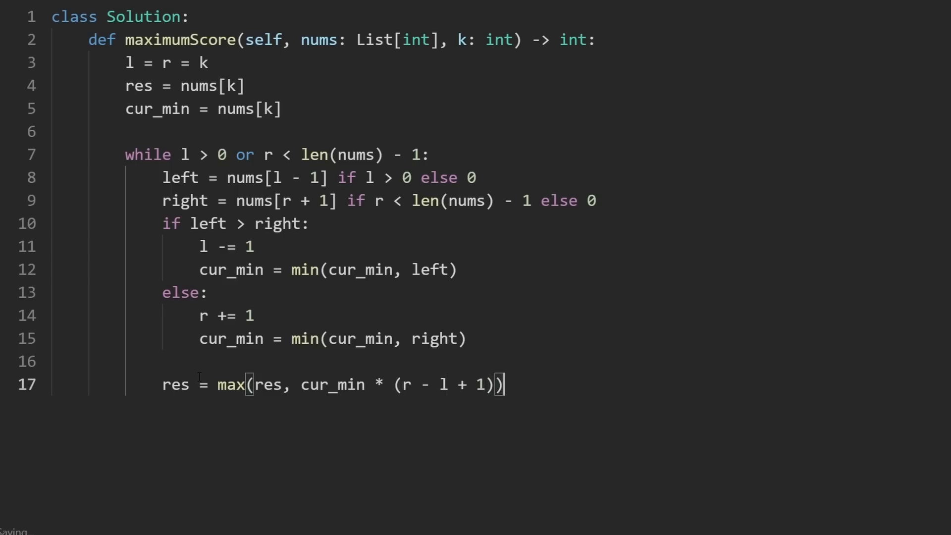